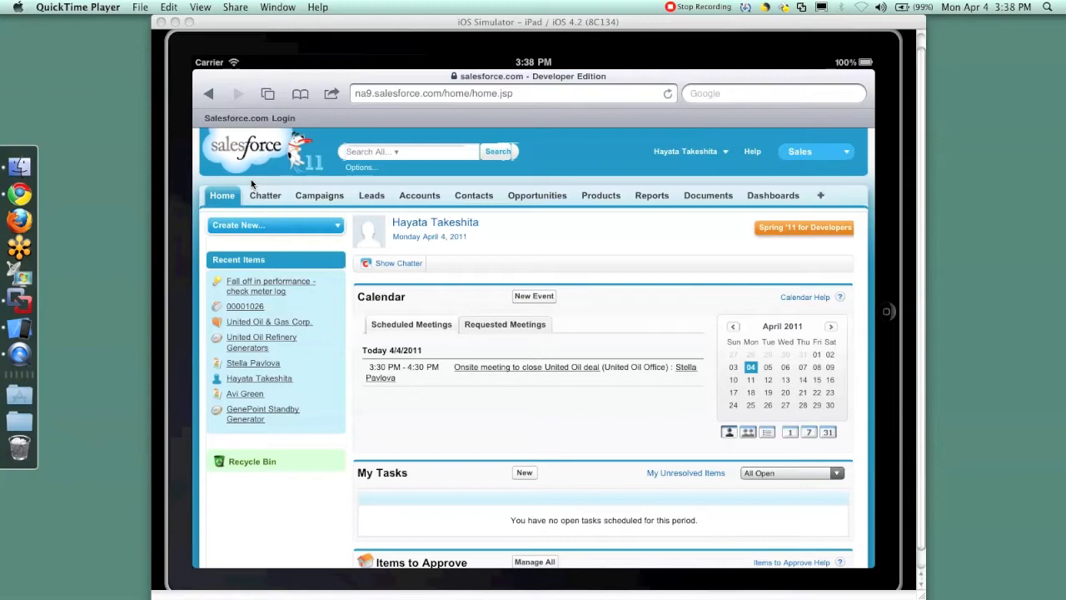
mouse_move(325, 198)
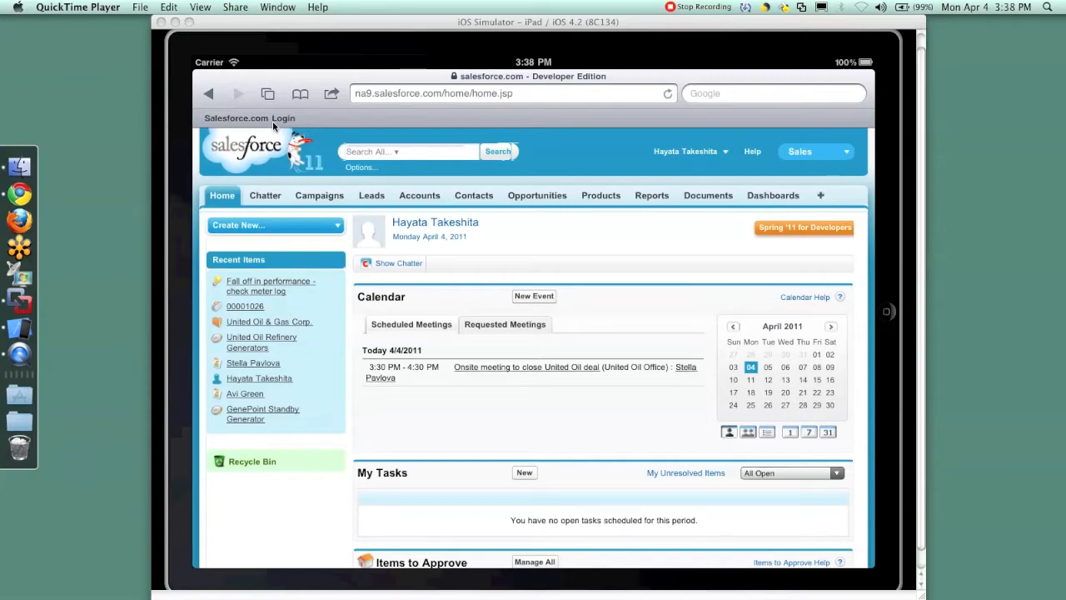
mouse_move(559, 377)
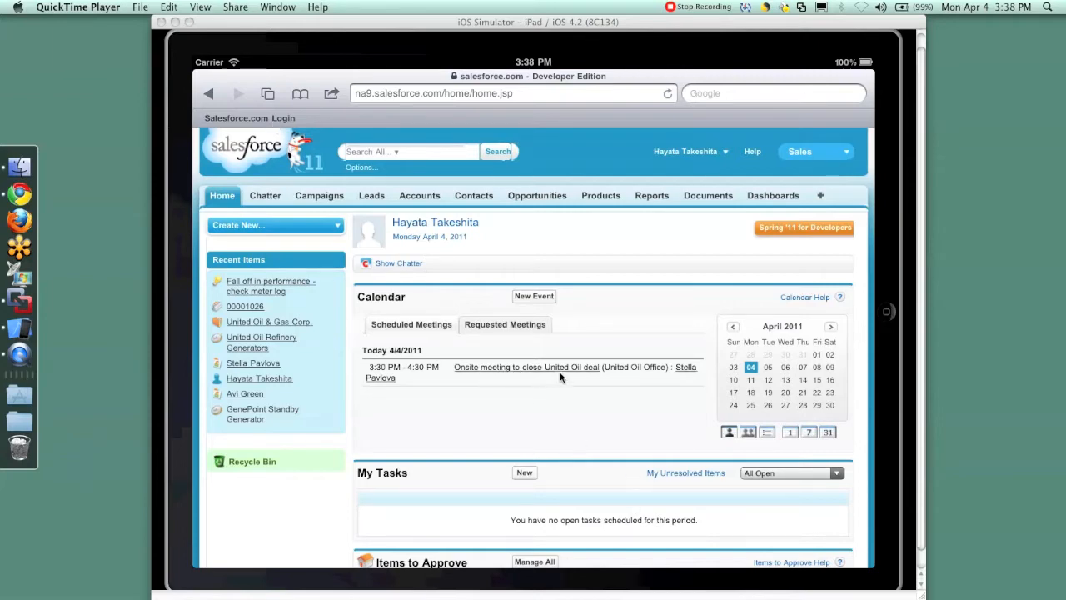
mouse_move(540, 370)
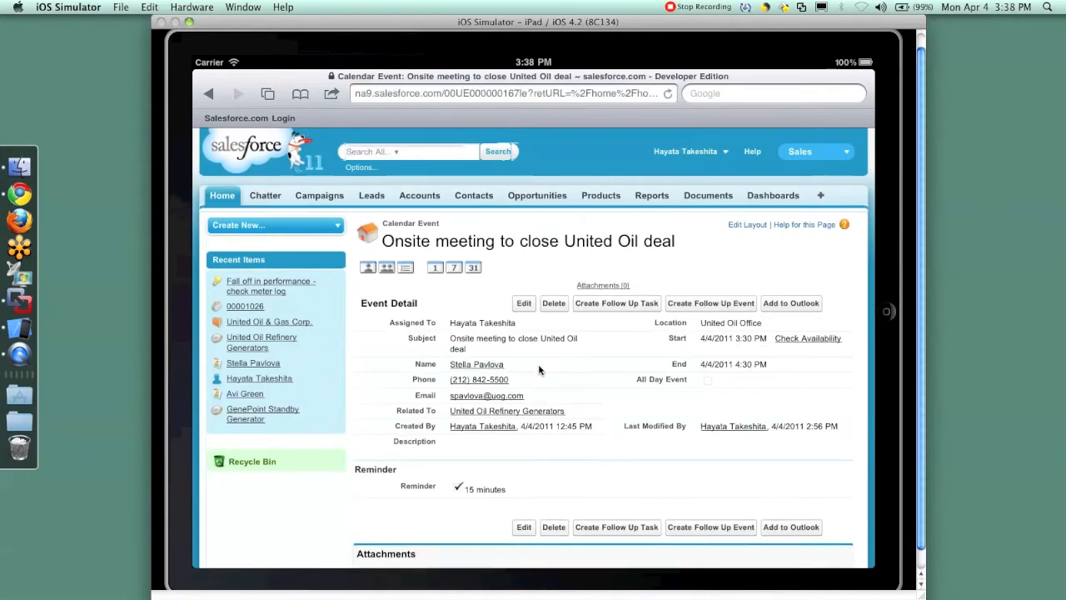
mouse_move(564, 410)
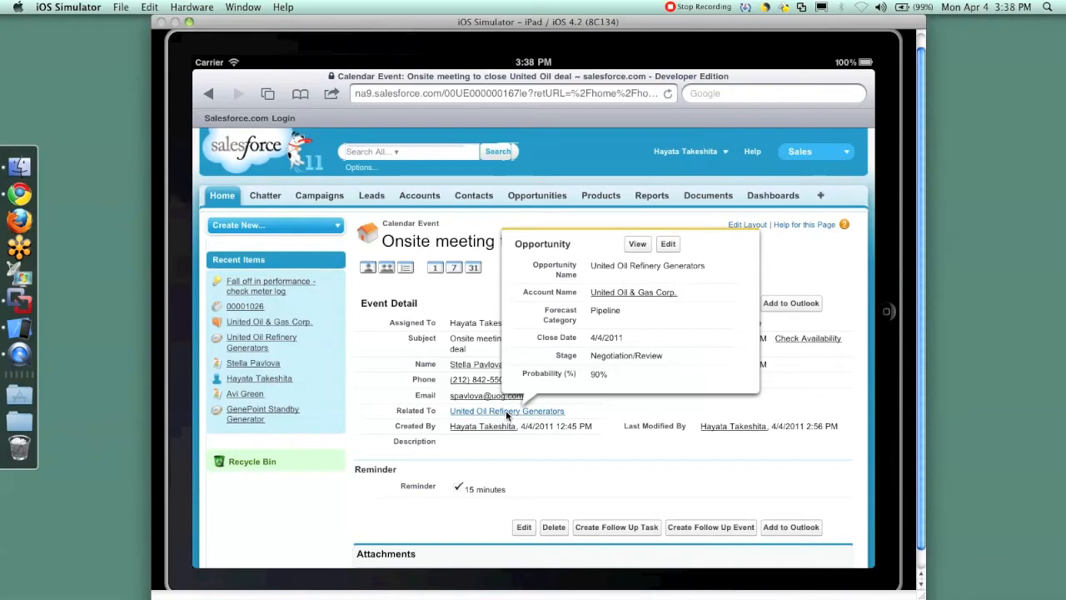
- Review the United Oil Refinery Generators opportunity's details, products, activities and contact roles
left_click(507, 410)
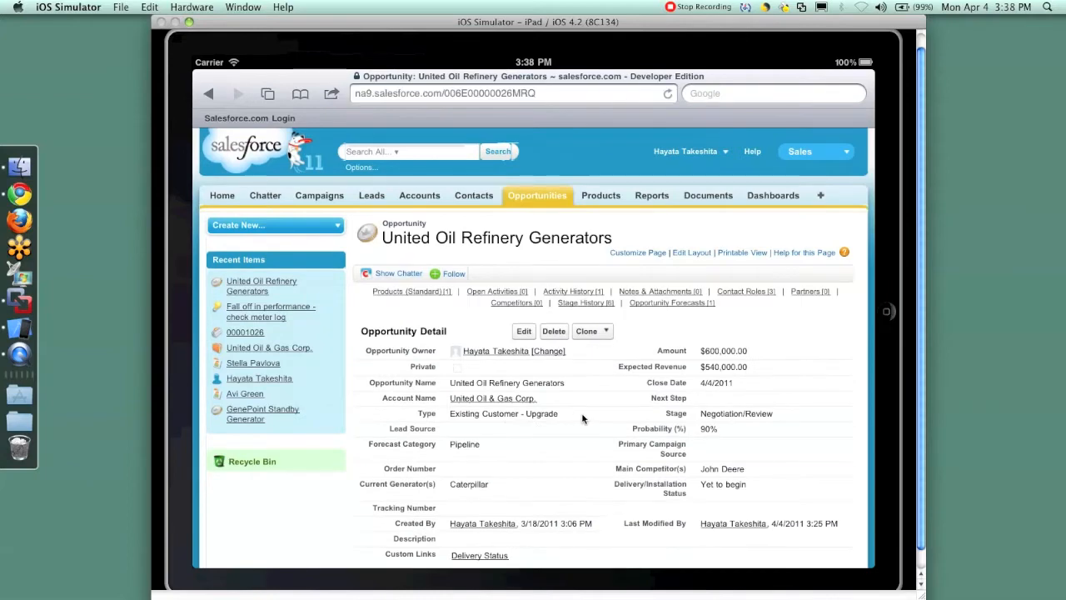
mouse_move(403, 508)
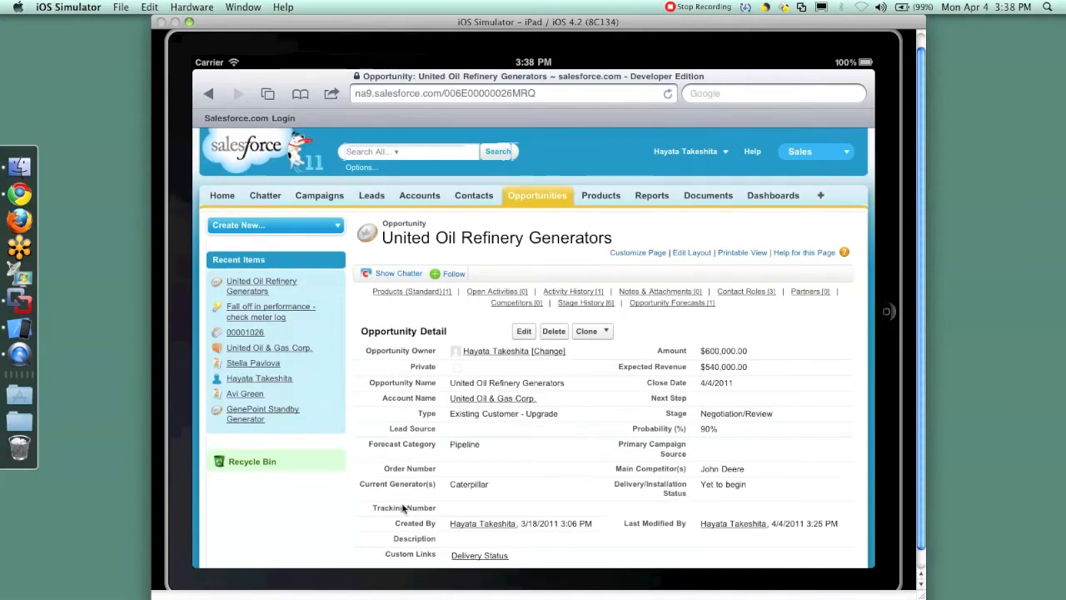
scroll("down", 3)
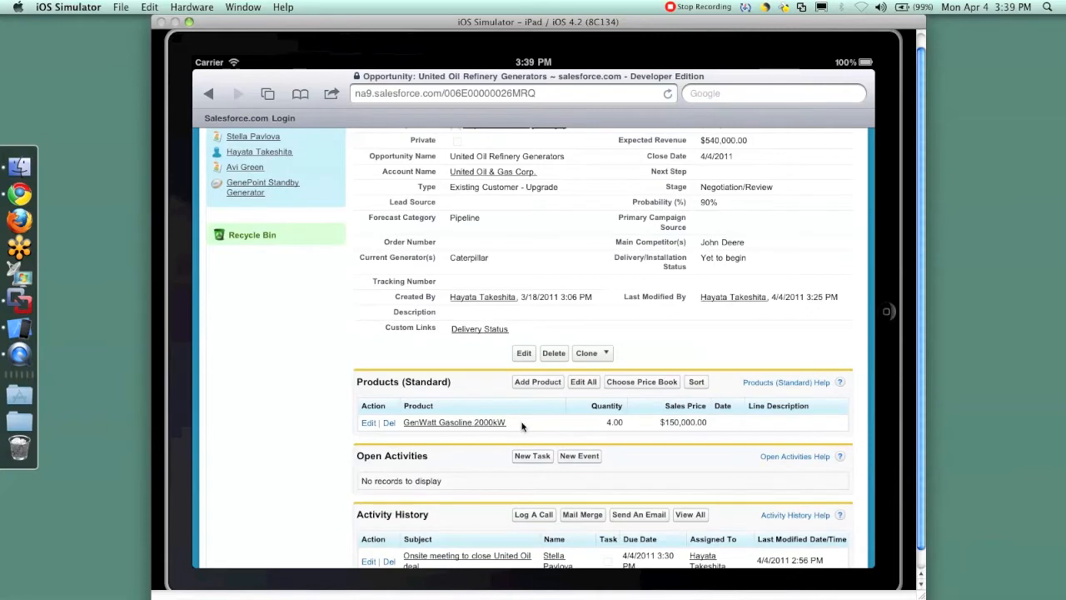
mouse_move(646, 460)
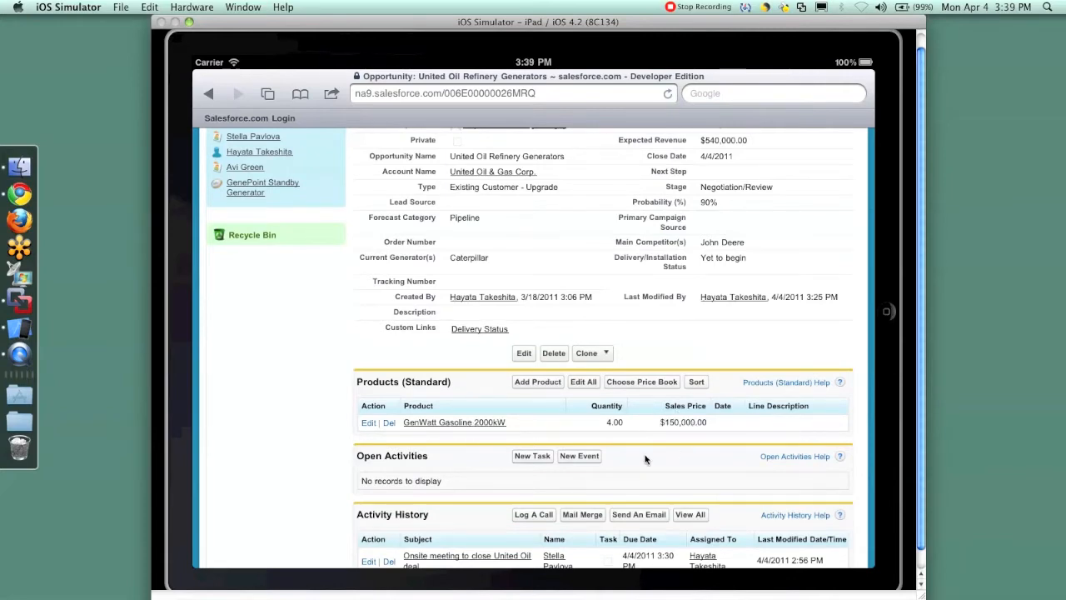
scroll("down", 3)
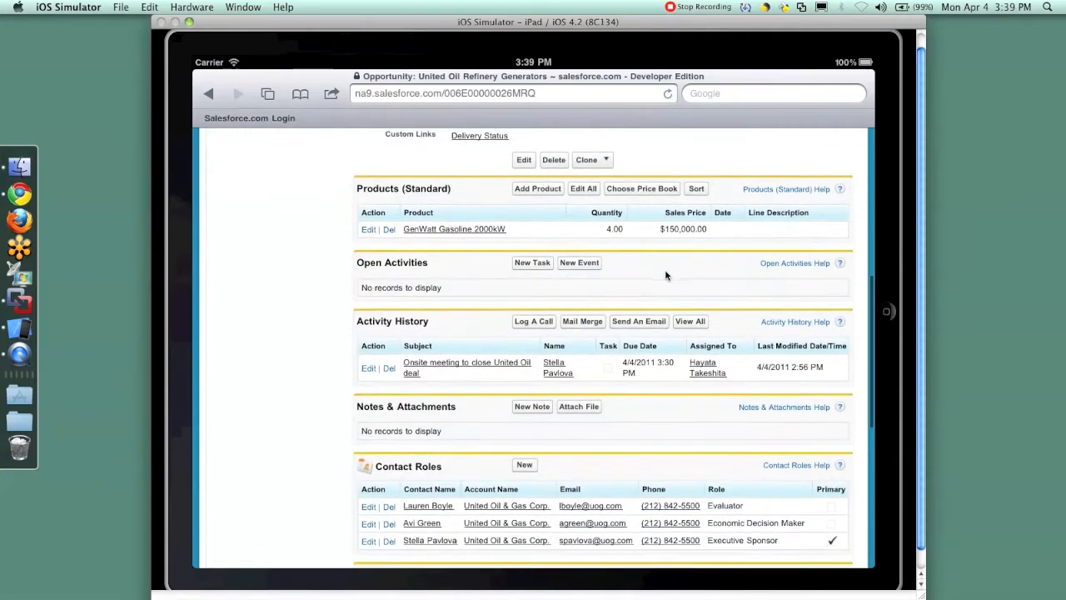
mouse_move(613, 434)
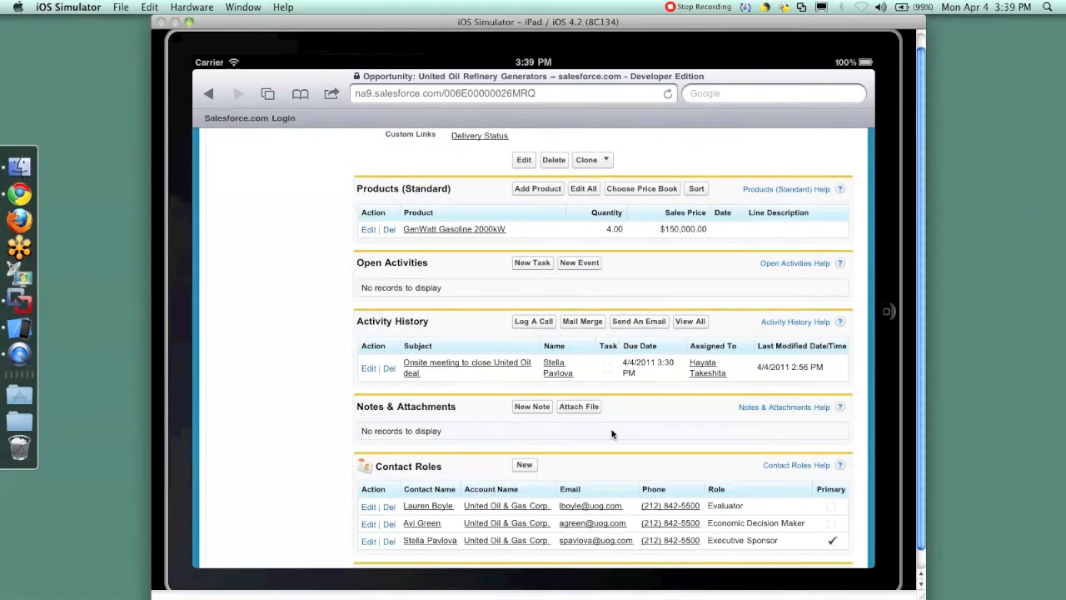
scroll("down", 3)
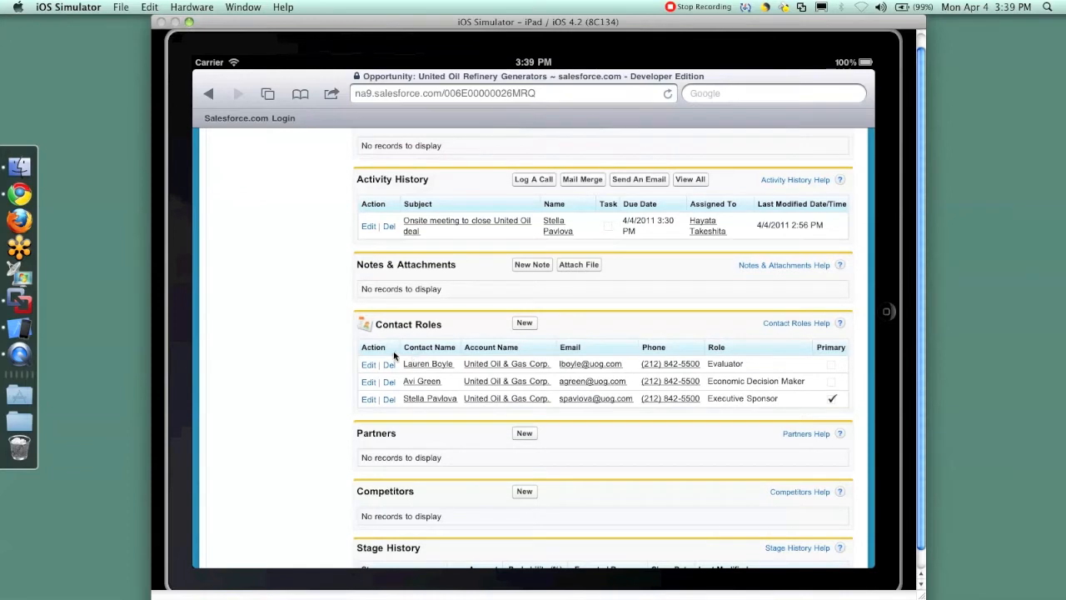
mouse_move(450, 380)
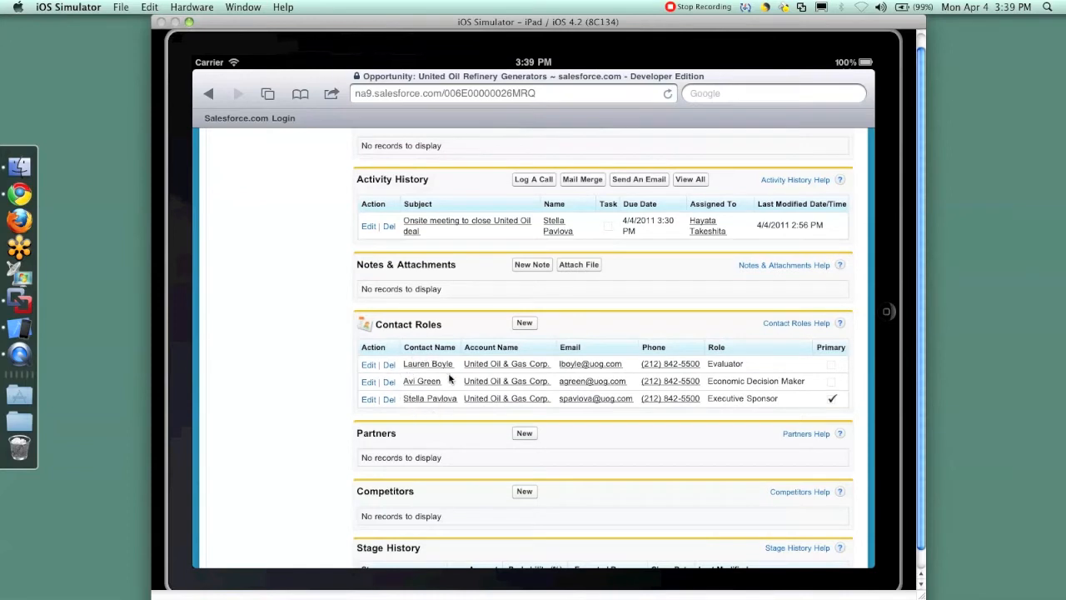
mouse_move(426, 405)
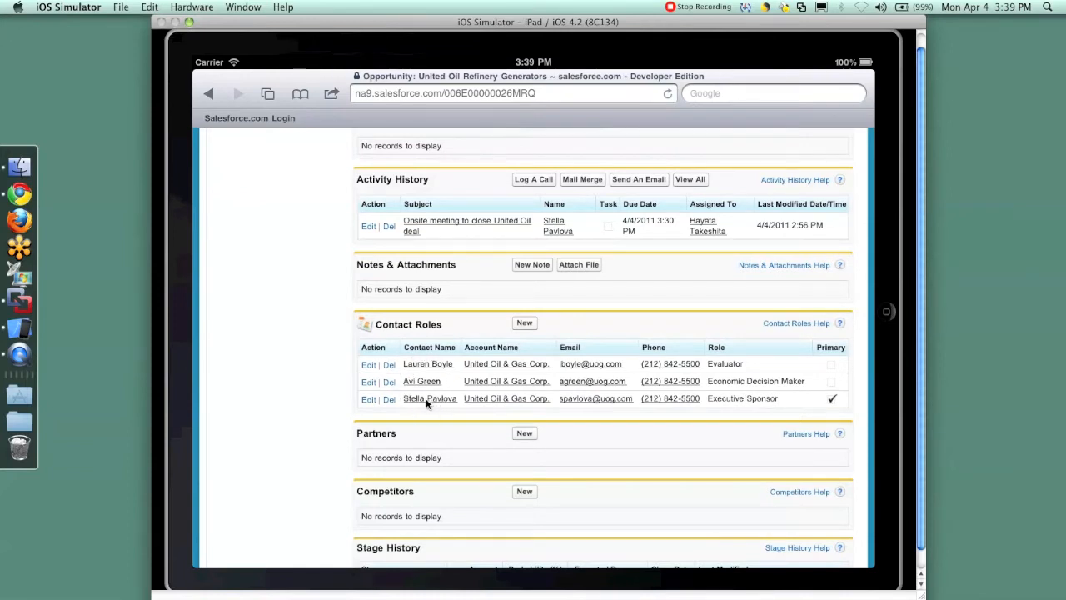
mouse_move(327, 220)
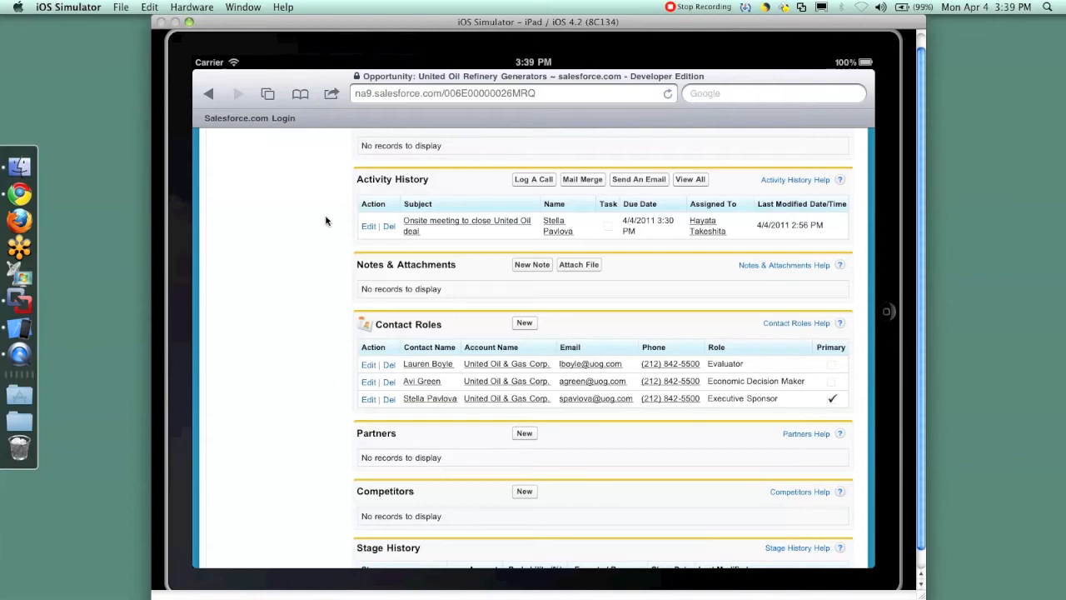
scroll("up", 3)
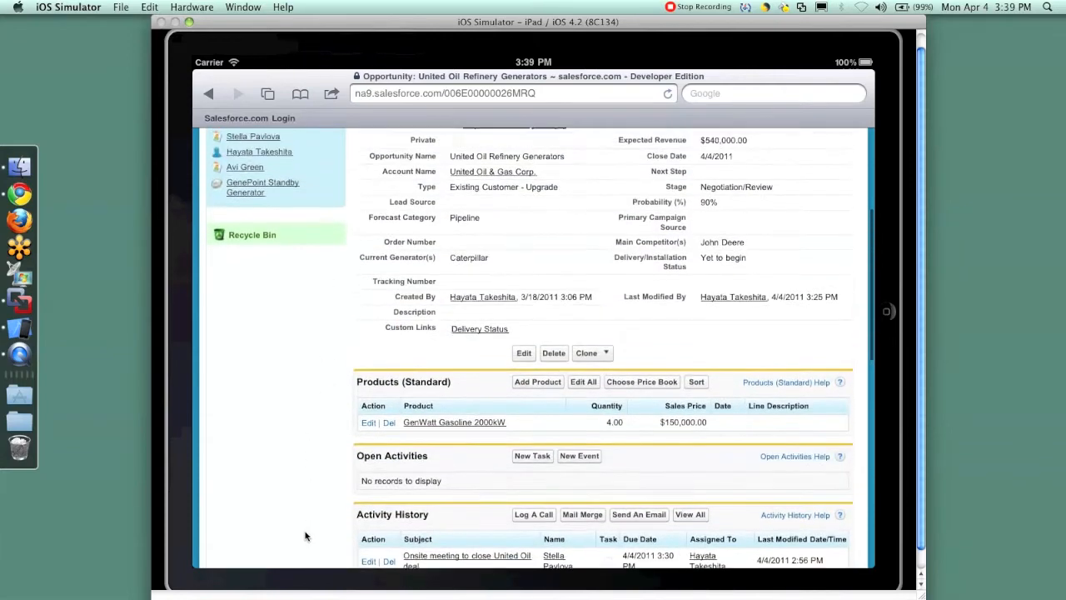
scroll("up", 3)
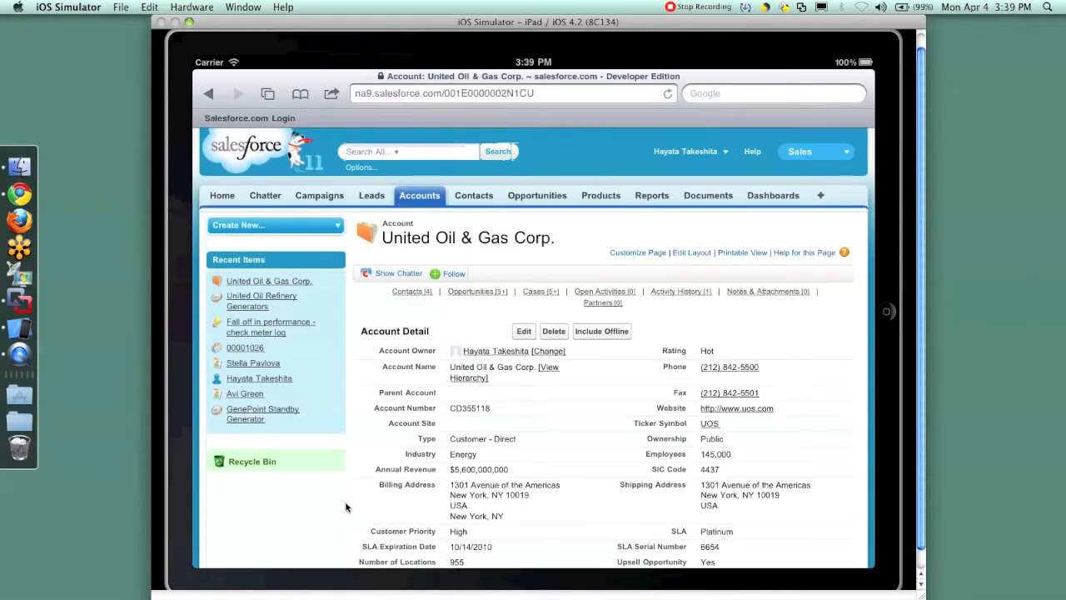
- Scroll through the account's Contacts, Opportunities, Cases and Activities related lists
scroll("down", 3)
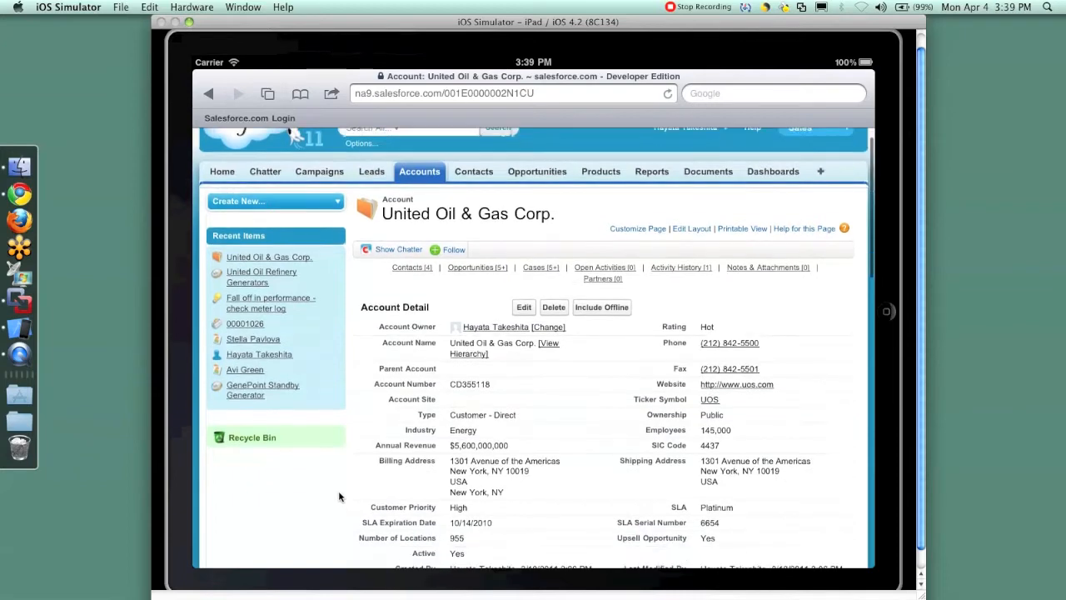
scroll("down", 3)
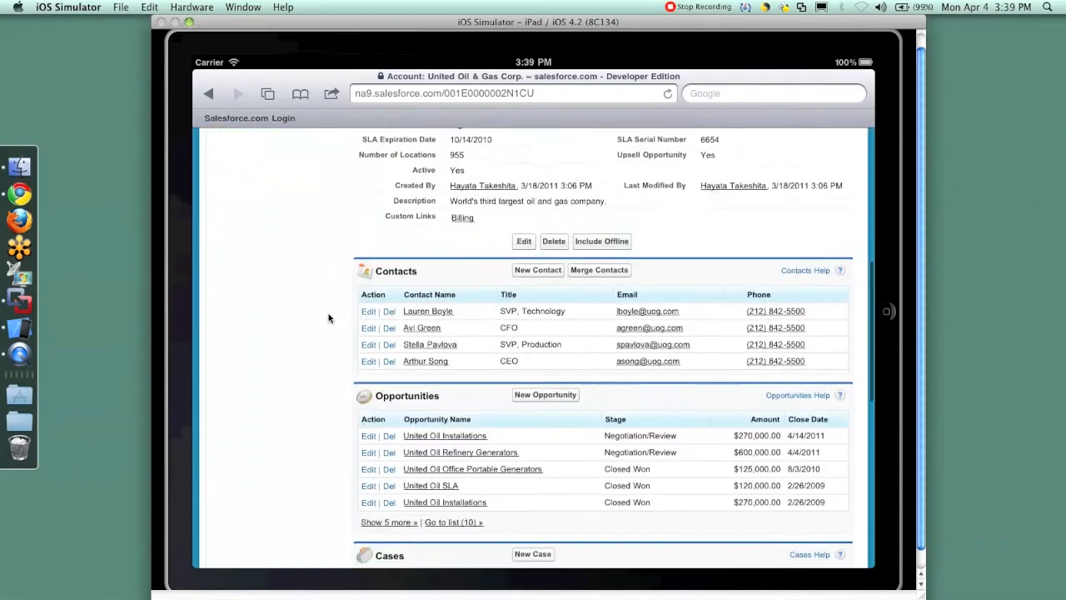
scroll("down", 3)
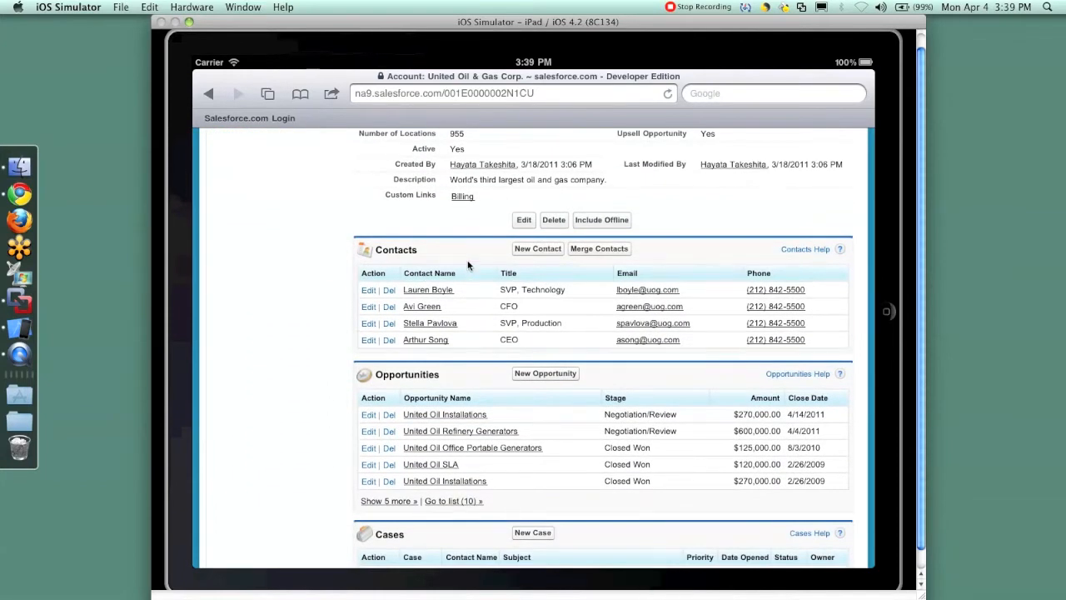
mouse_move(323, 360)
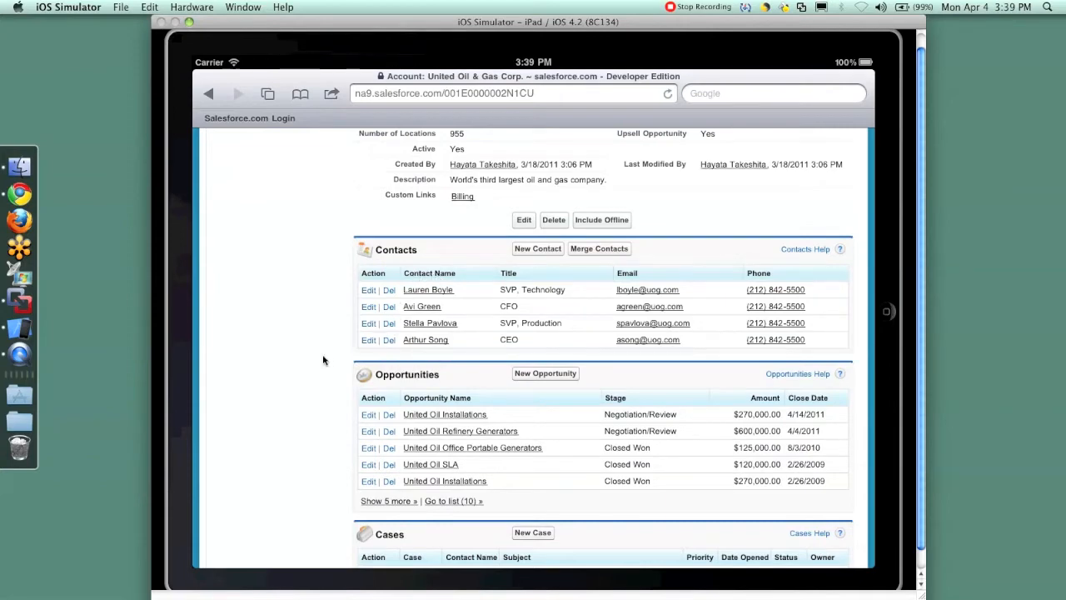
scroll("down", 3)
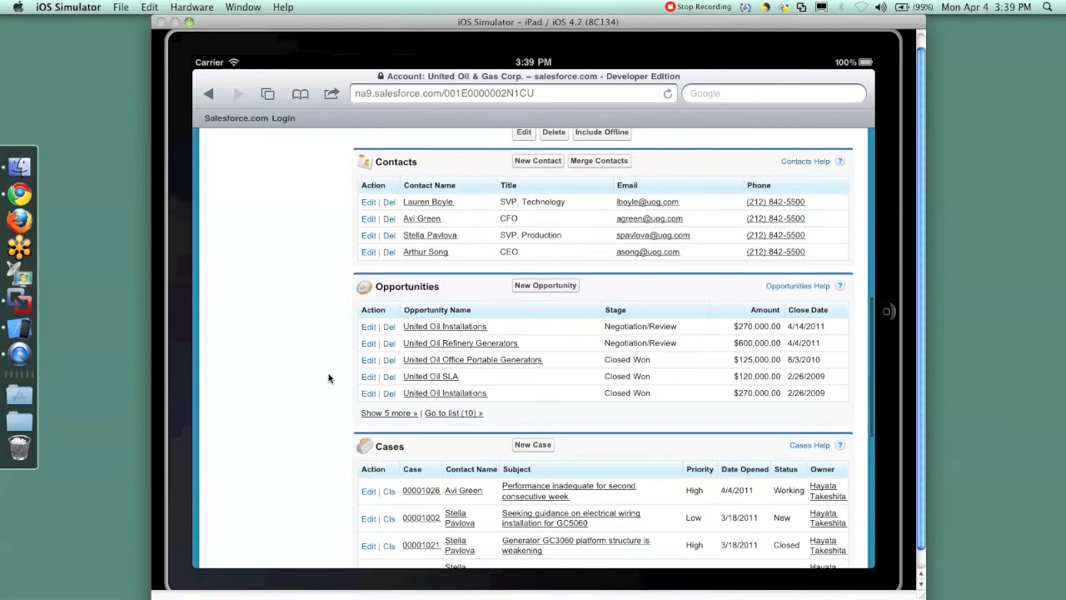
mouse_move(486, 343)
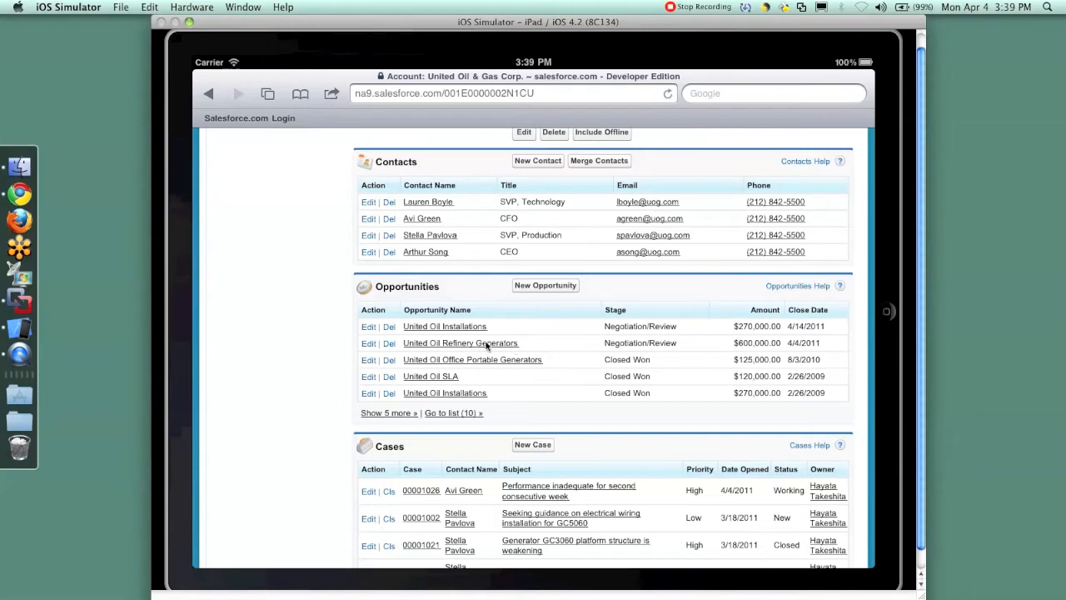
mouse_move(314, 536)
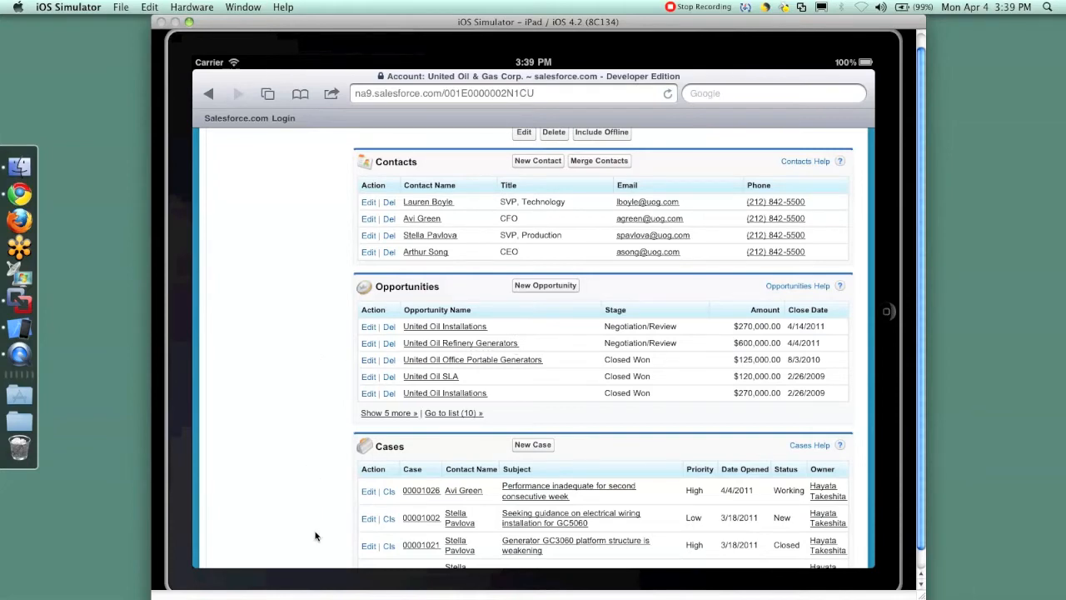
scroll("down", 3)
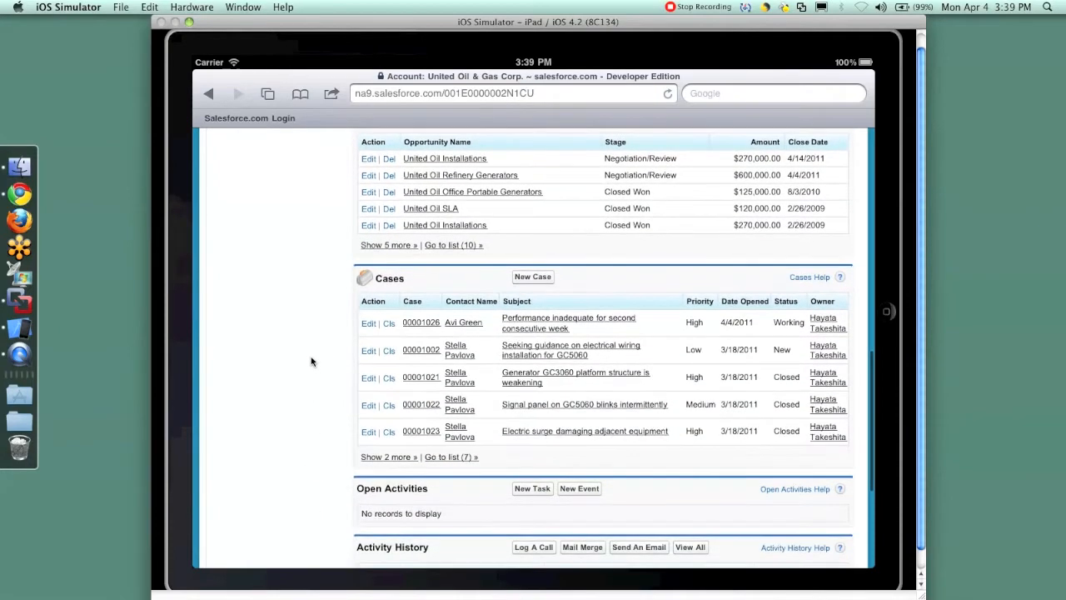
mouse_move(346, 358)
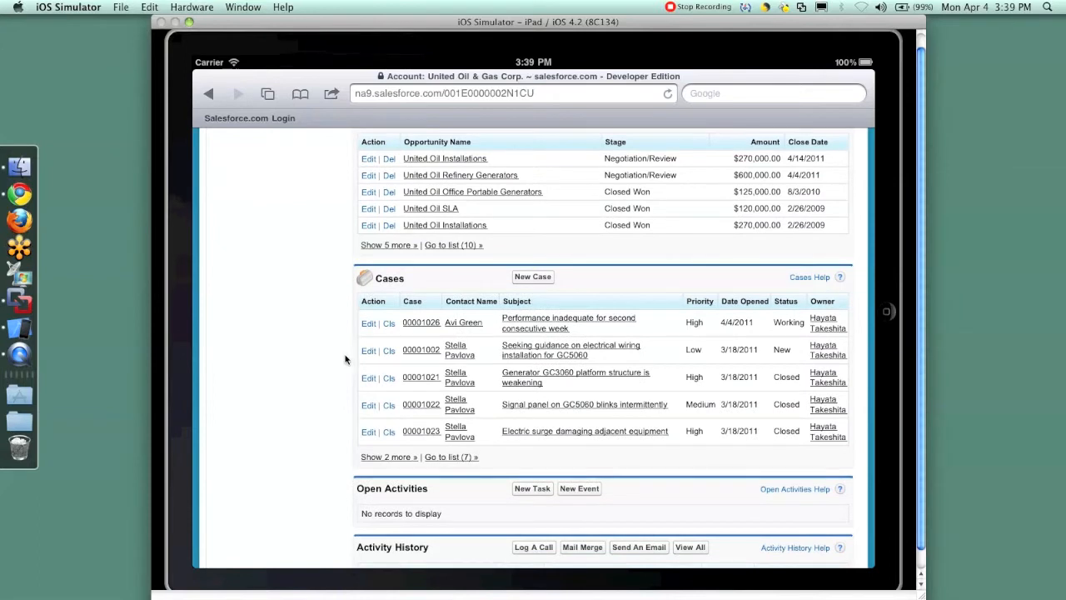
mouse_move(579, 344)
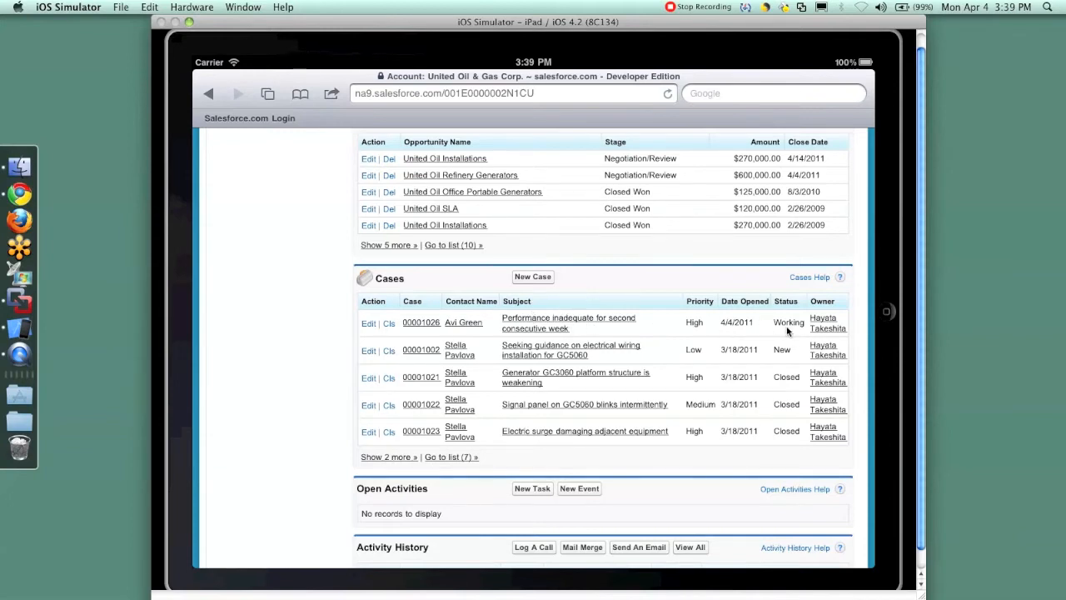
mouse_move(459, 330)
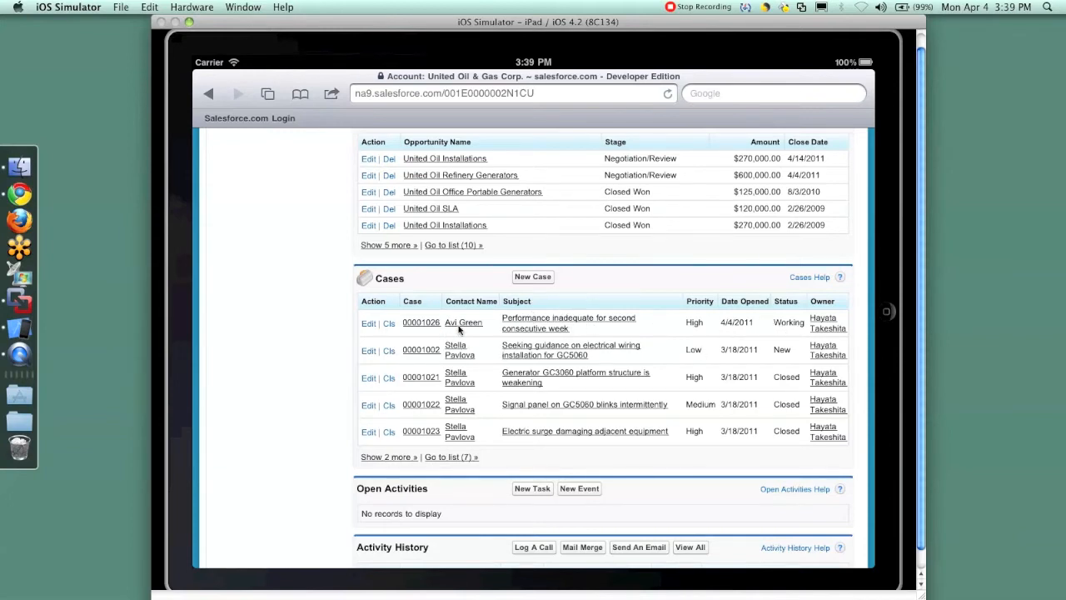
scroll("up", 3)
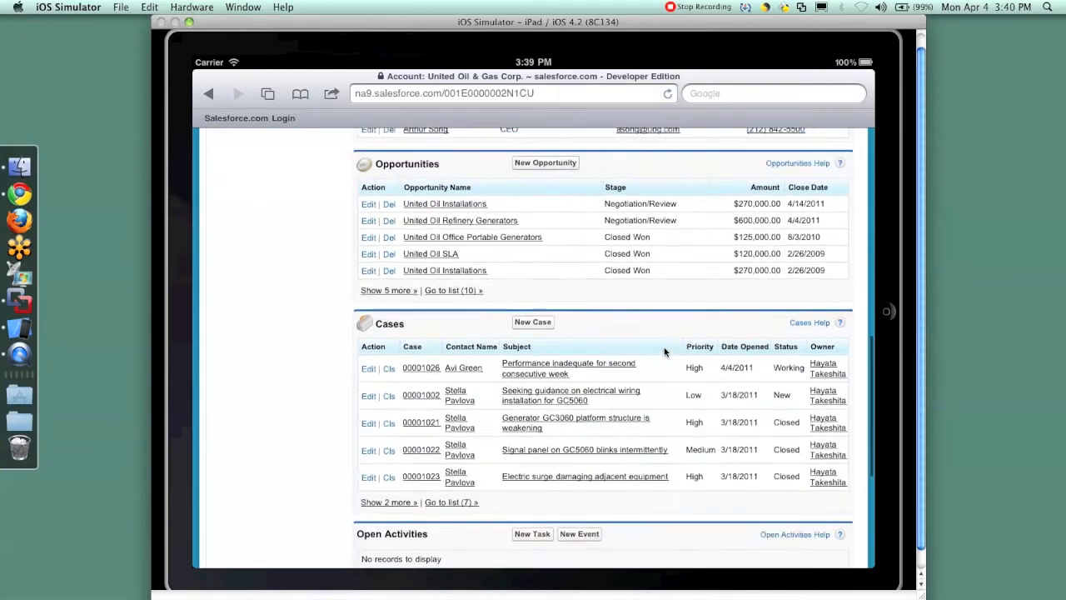
scroll("up", 3)
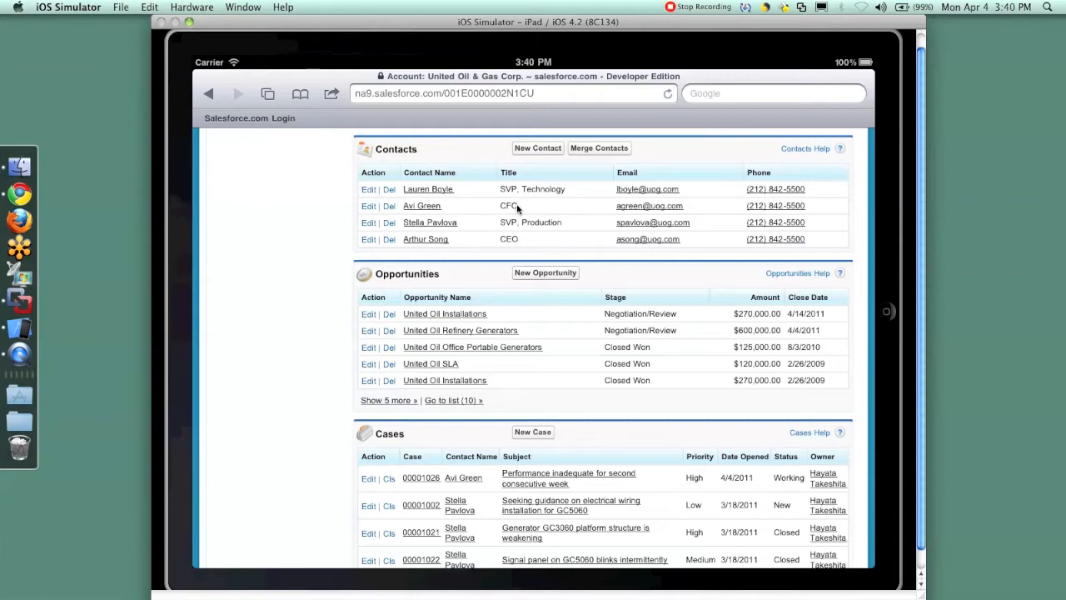
mouse_move(430, 486)
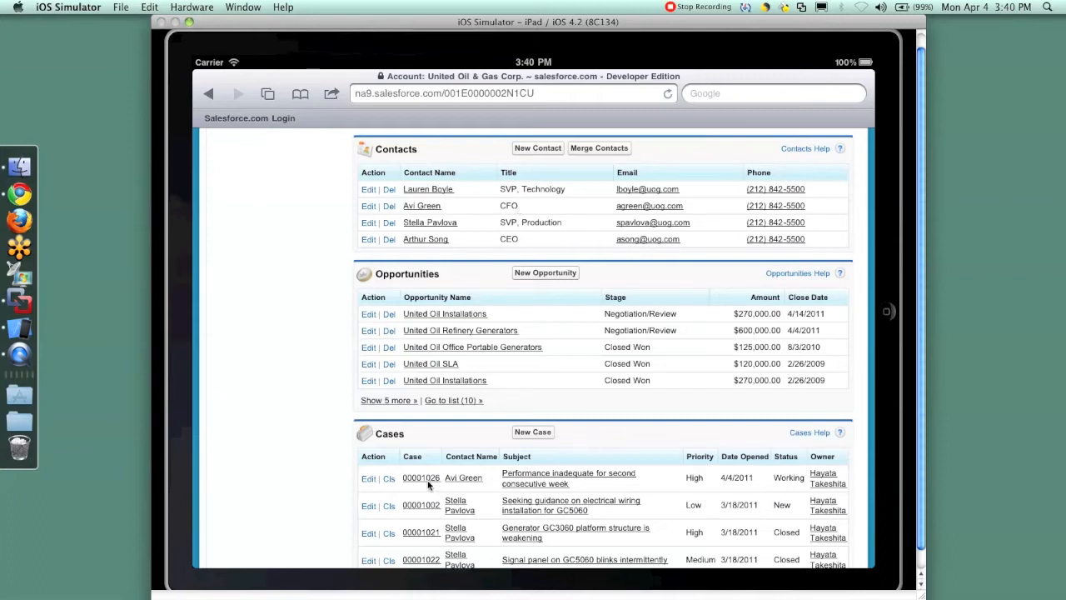
- Open case 00001026, 'Performance inadequate for second consecutive week', and view its details and solution
left_click(420, 476)
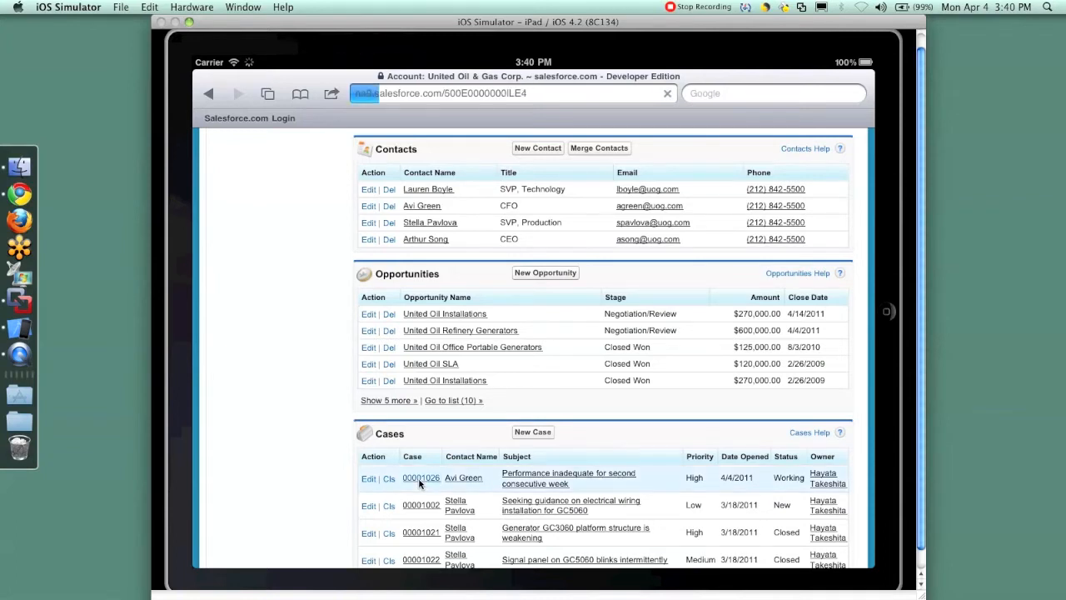
left_click(420, 476)
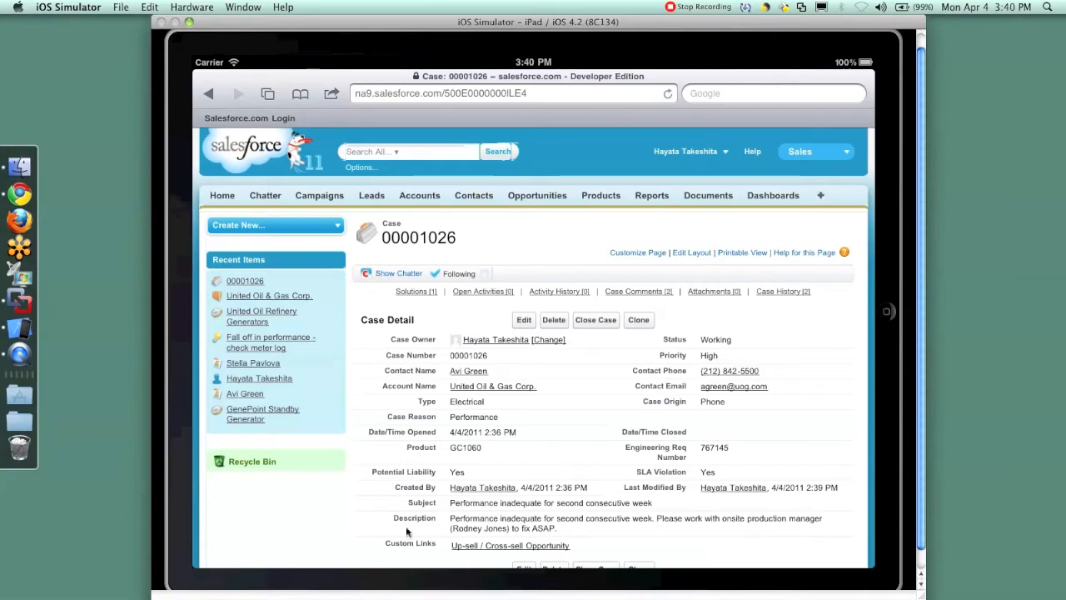
scroll("down", 3)
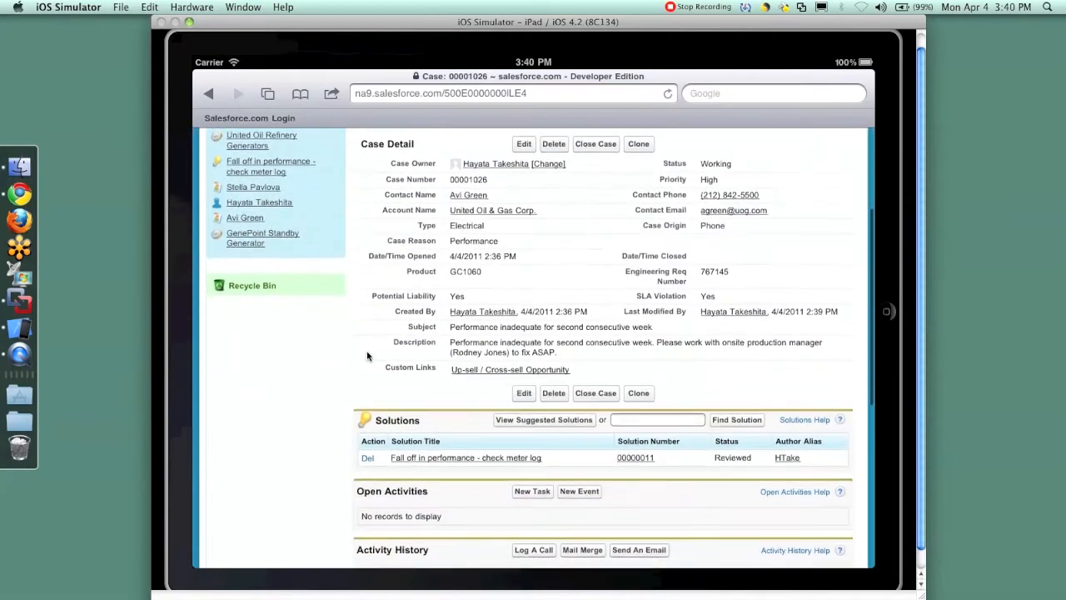
scroll("down", 3)
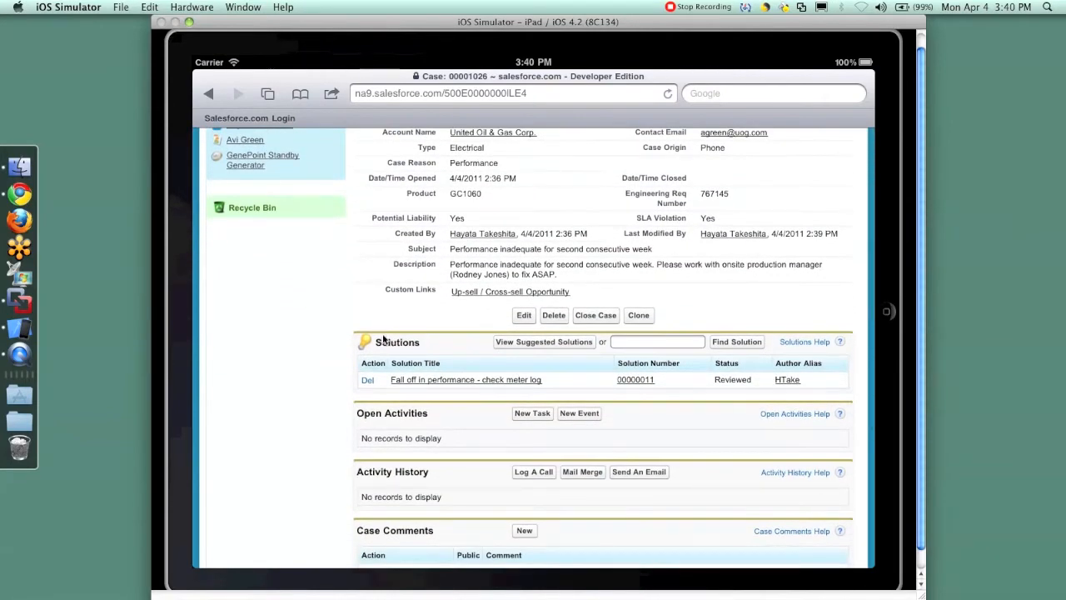
mouse_move(599, 276)
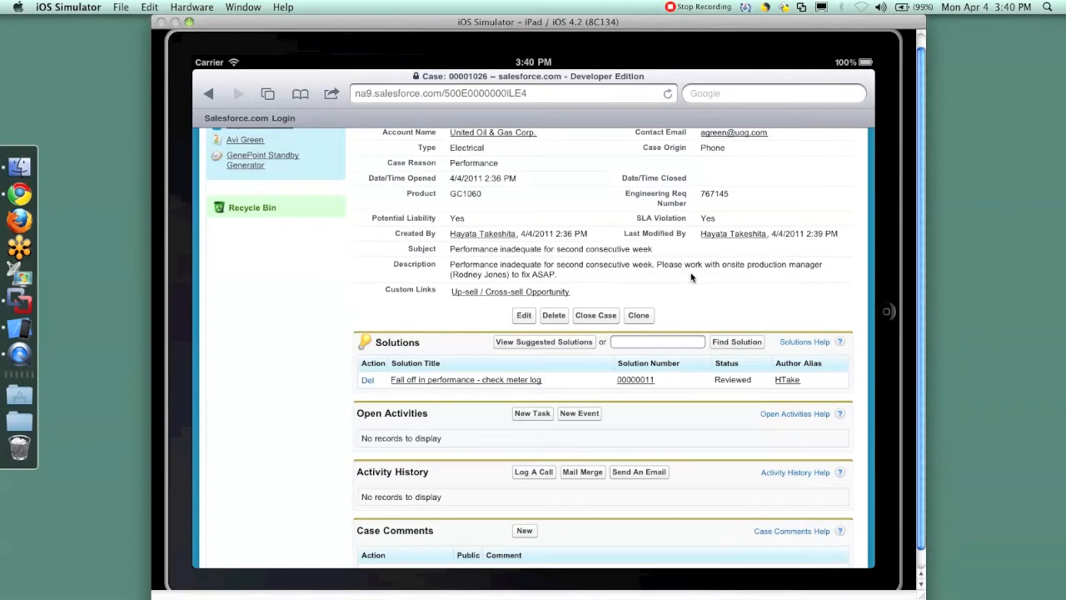
mouse_move(573, 398)
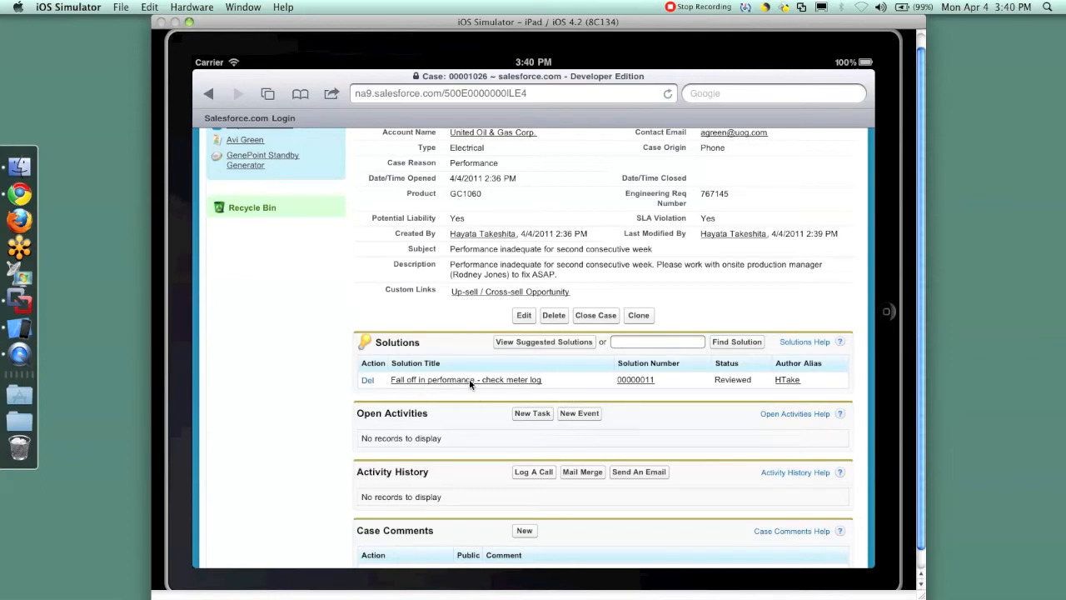
- Open the linked solution 'Fall off in performance - check meter log' and view its details
left_click(466, 380)
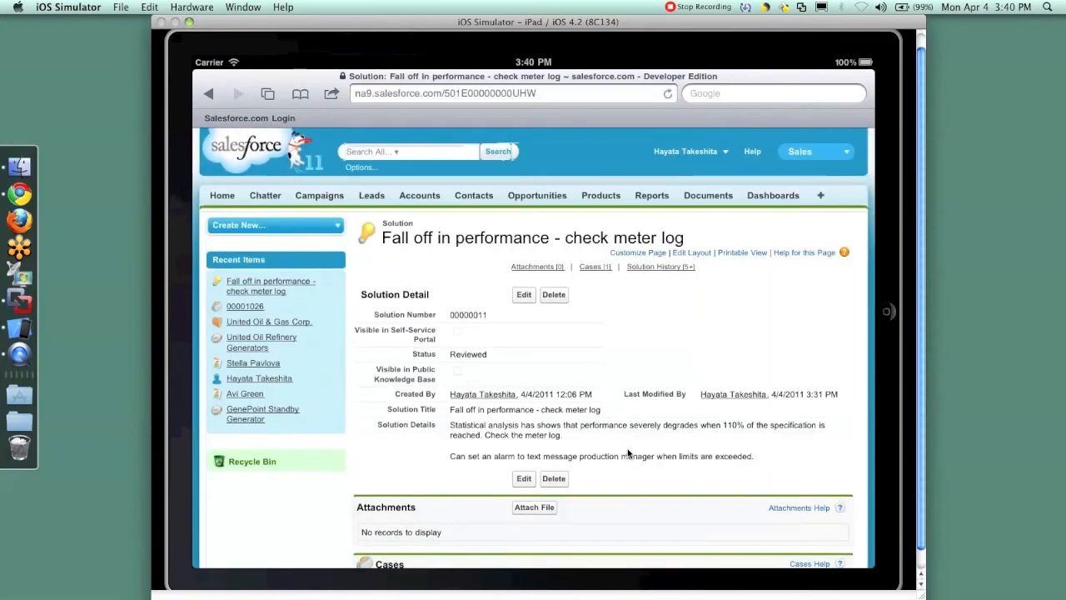
scroll("down", 3)
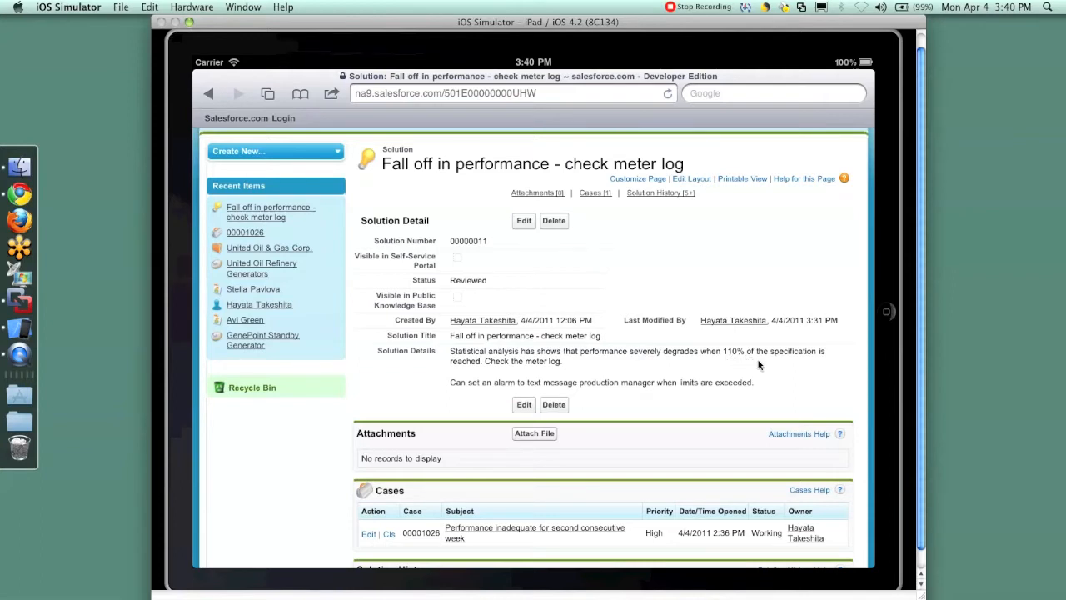
mouse_move(533, 373)
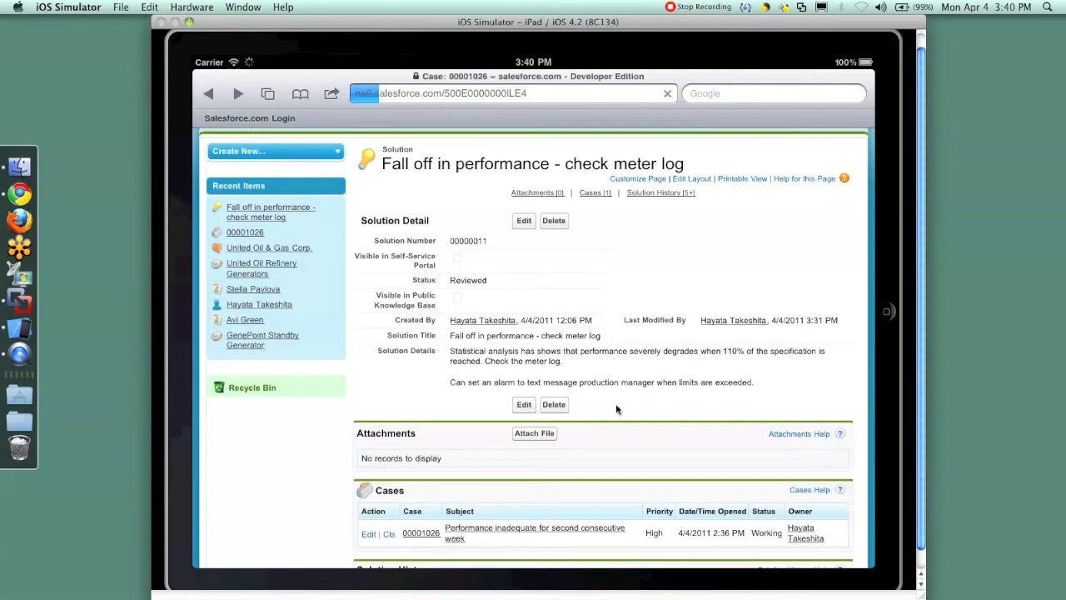
- Go back to case 00001026 and read its Case Comments and Case History
left_click(420, 533)
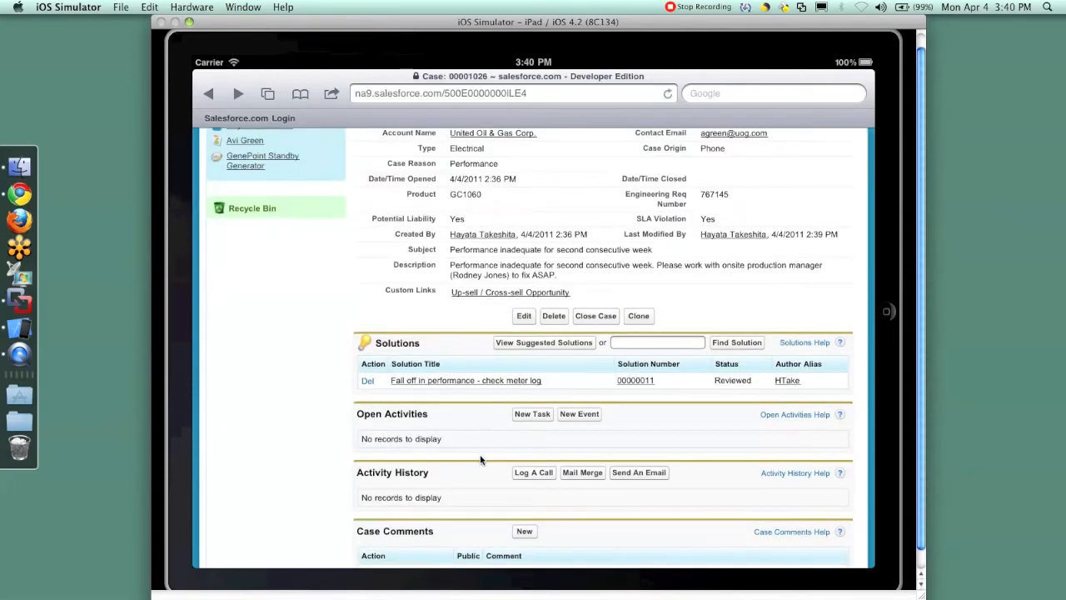
scroll("down", 3)
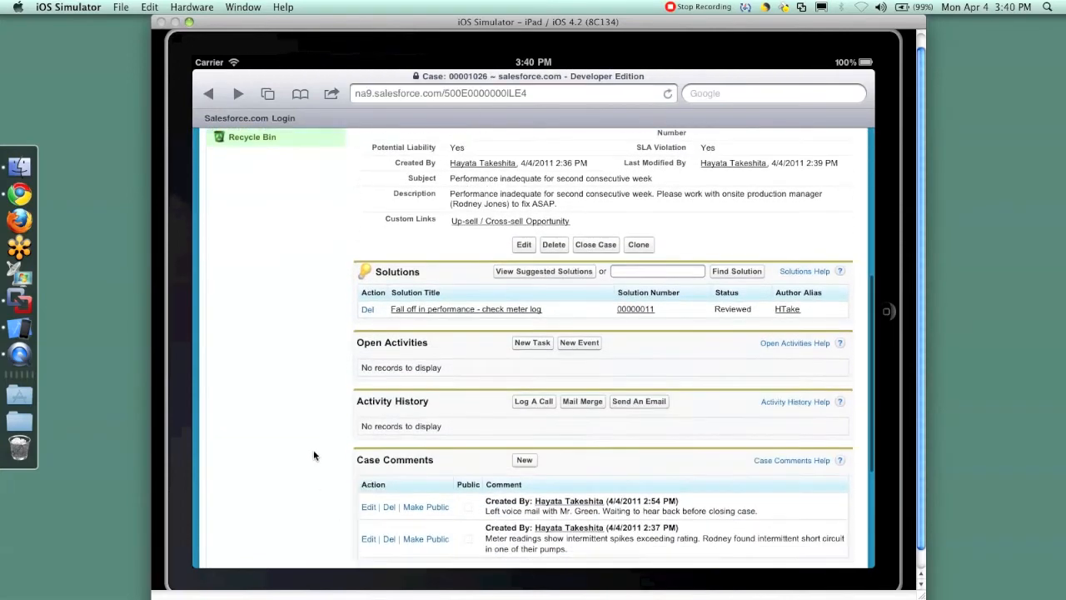
scroll("down", 3)
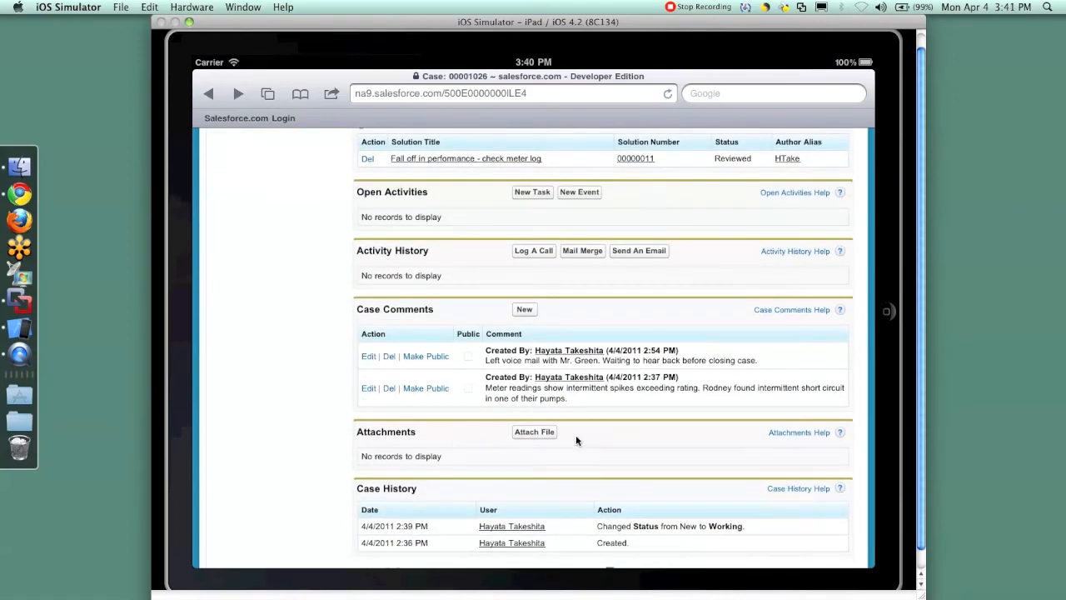
mouse_move(490, 393)
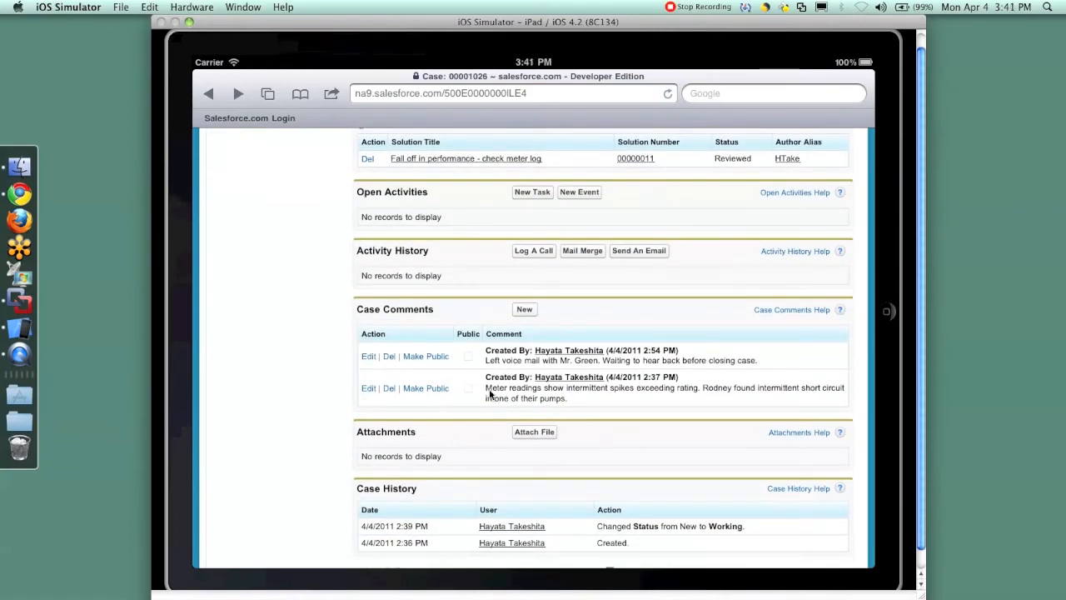
mouse_move(583, 396)
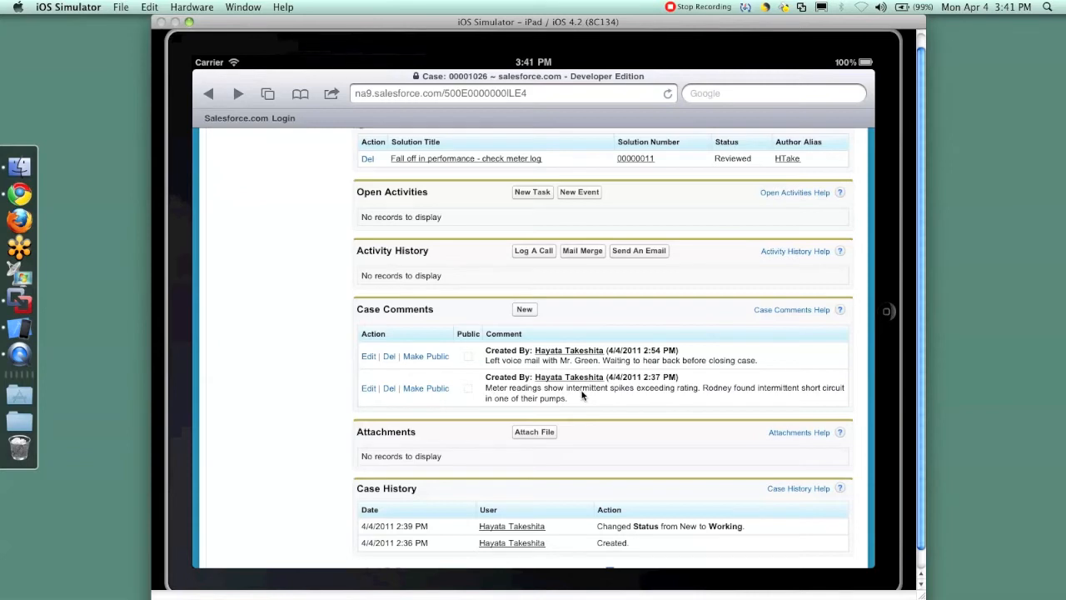
mouse_move(741, 406)
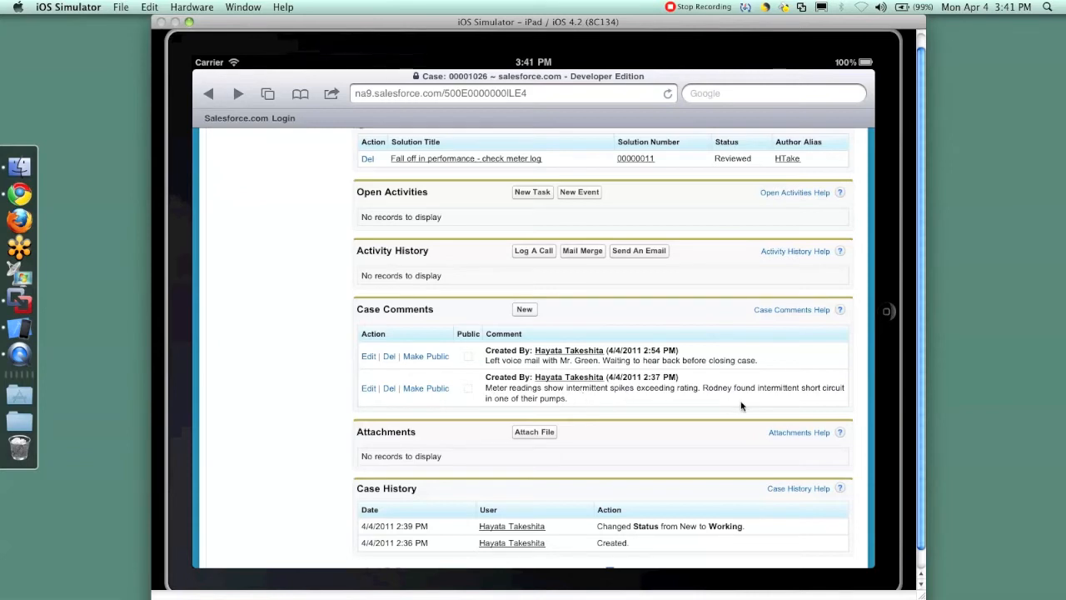
mouse_move(796, 395)
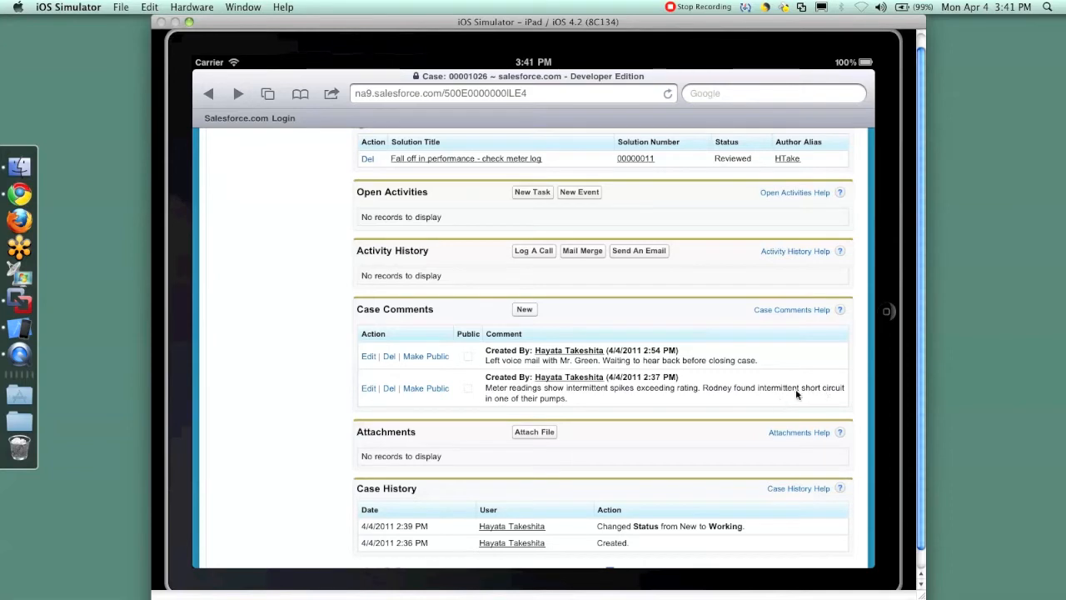
mouse_move(629, 407)
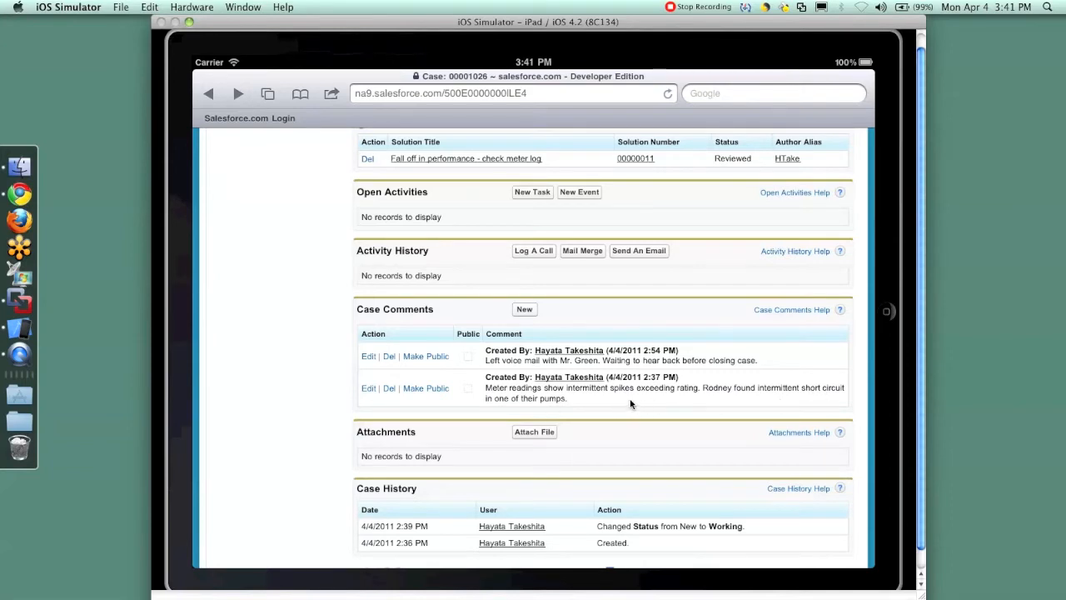
mouse_move(440, 348)
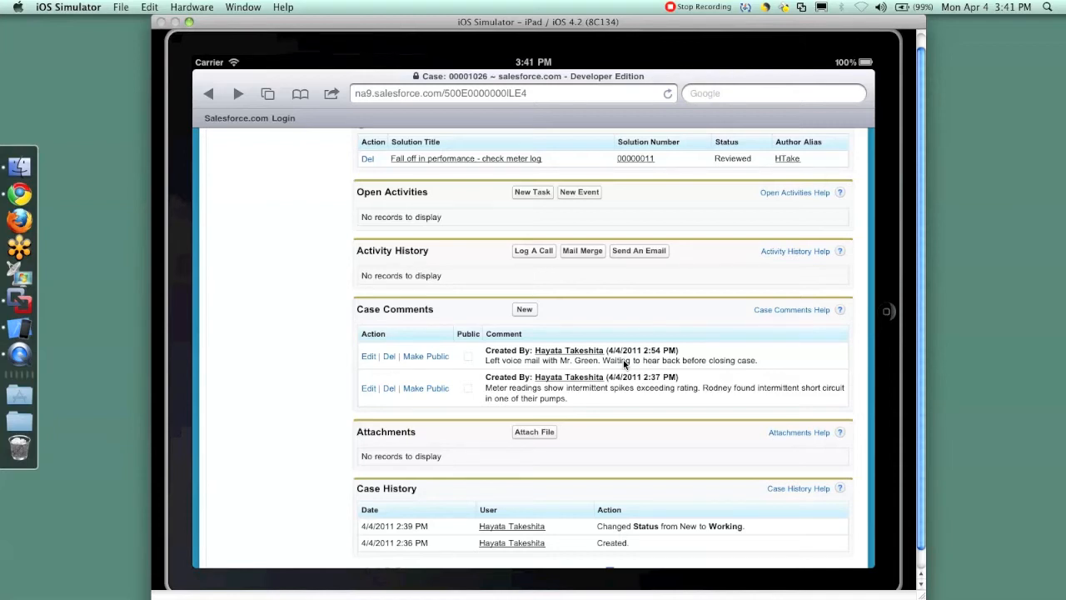
mouse_move(324, 385)
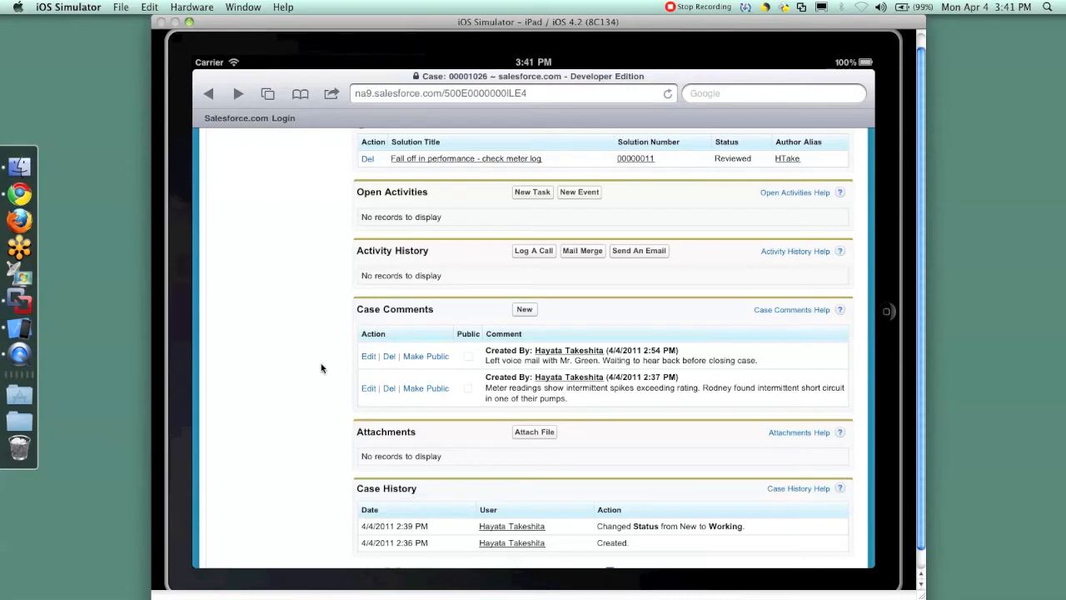
scroll("up", 3)
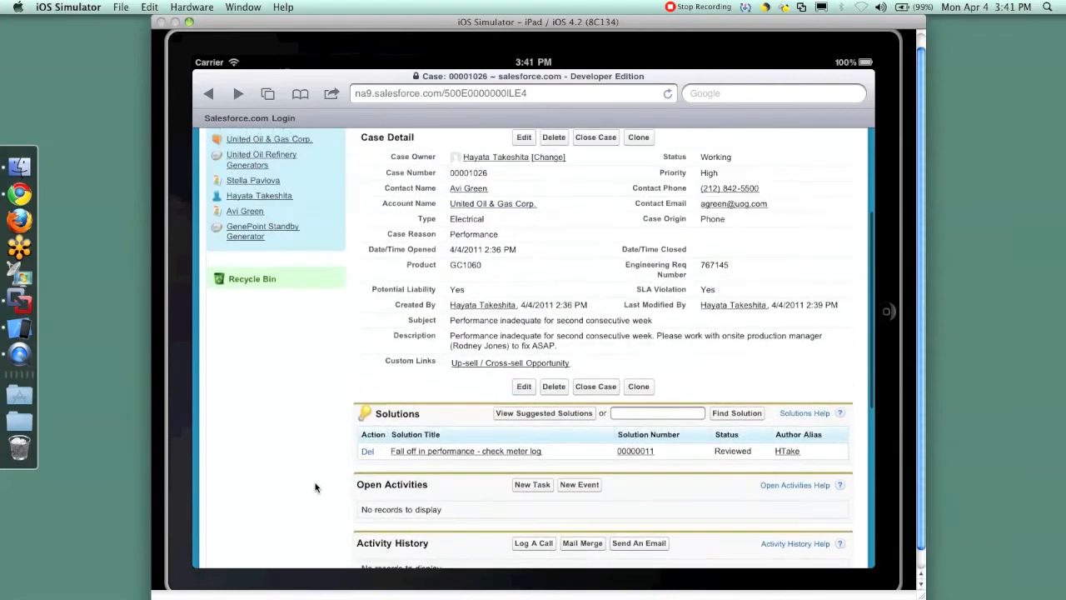
scroll("up", 3)
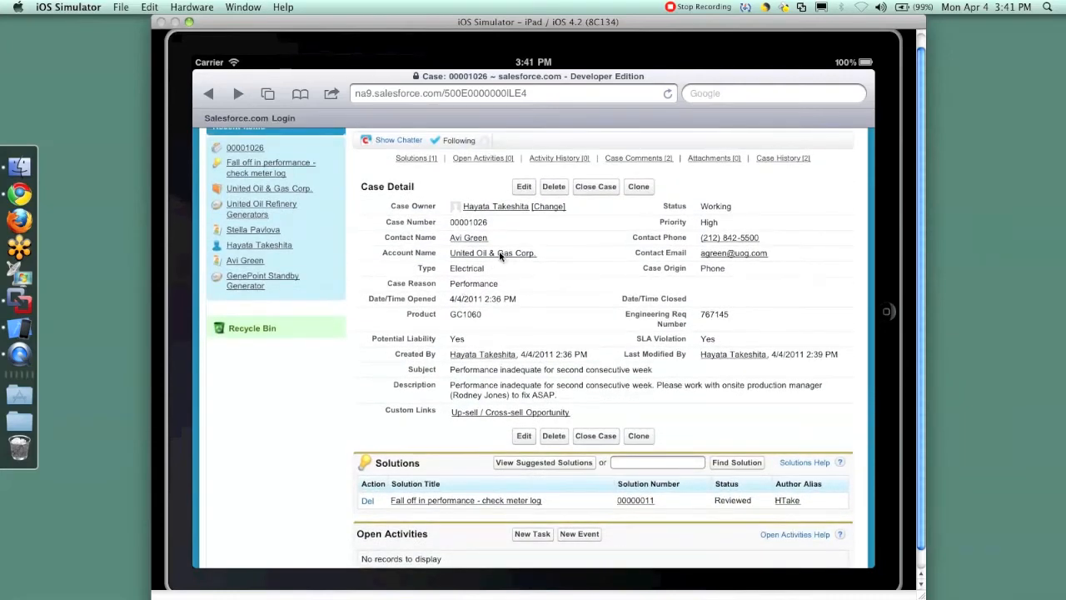
- Open the United Oil & Gas Corp. account from the case and view its Opportunities and Cases lists
left_click(491, 254)
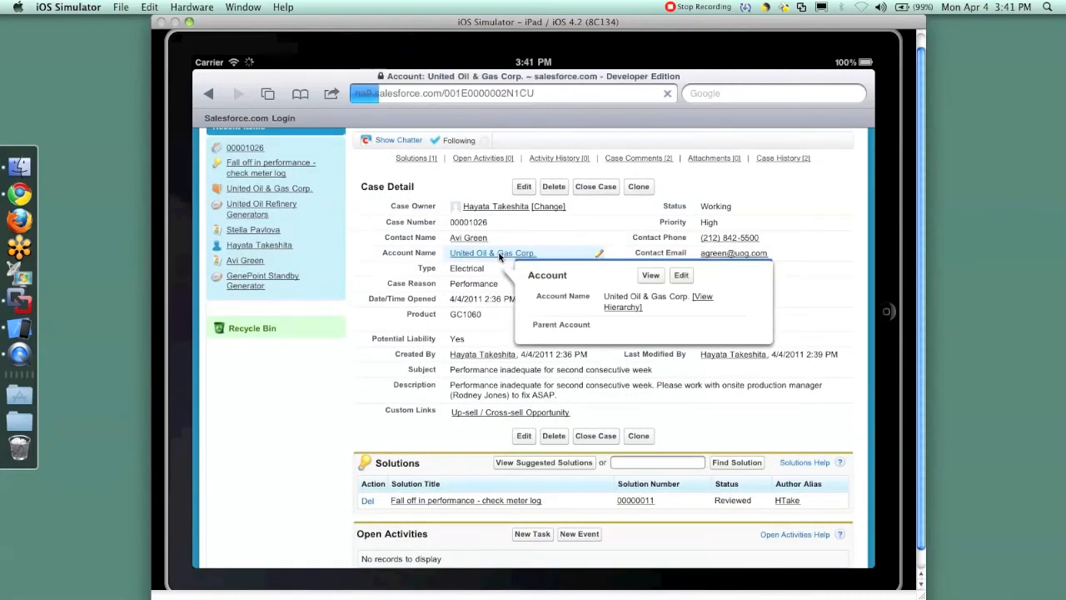
left_click(650, 274)
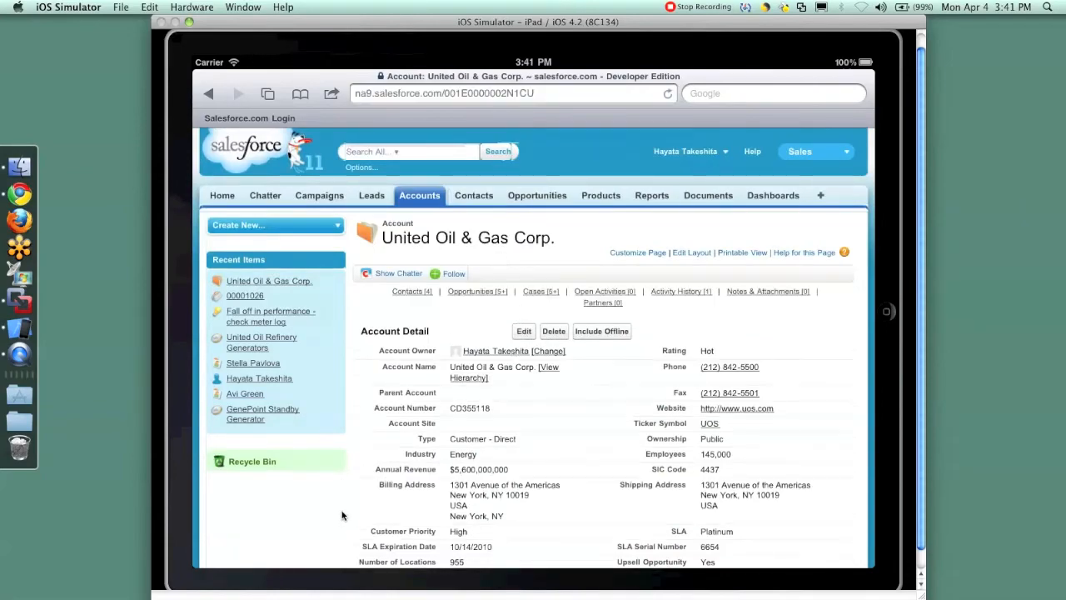
scroll("down", 3)
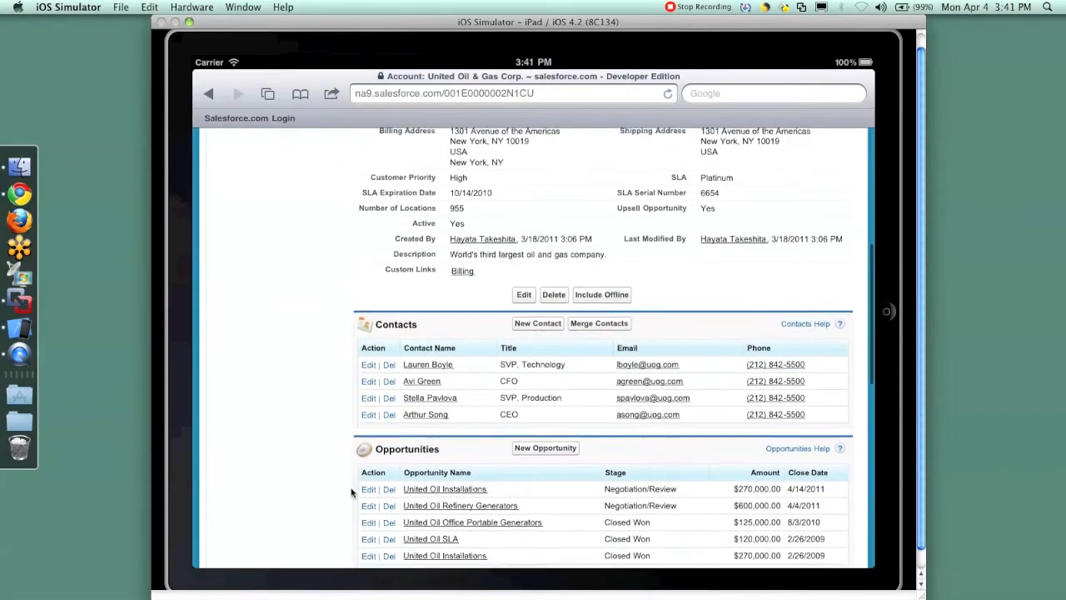
scroll("down", 3)
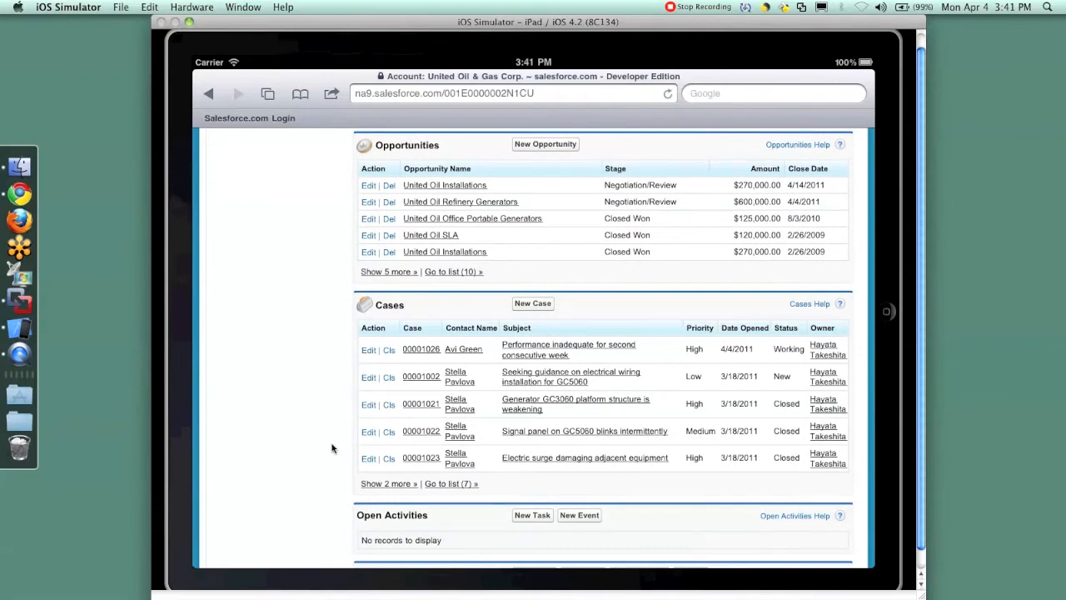
mouse_move(616, 386)
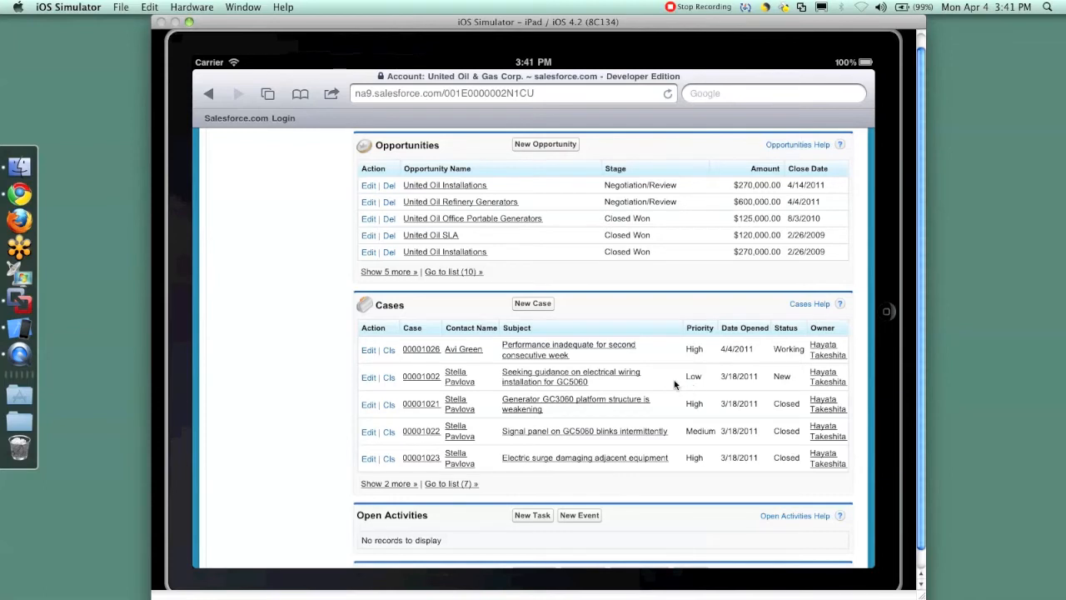
mouse_move(619, 473)
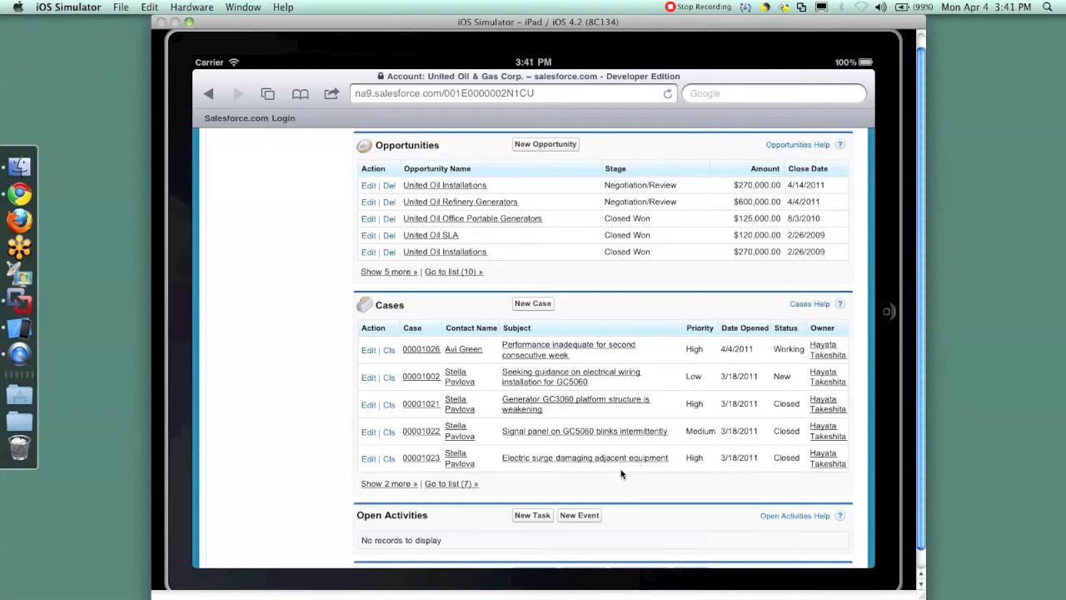
mouse_move(287, 193)
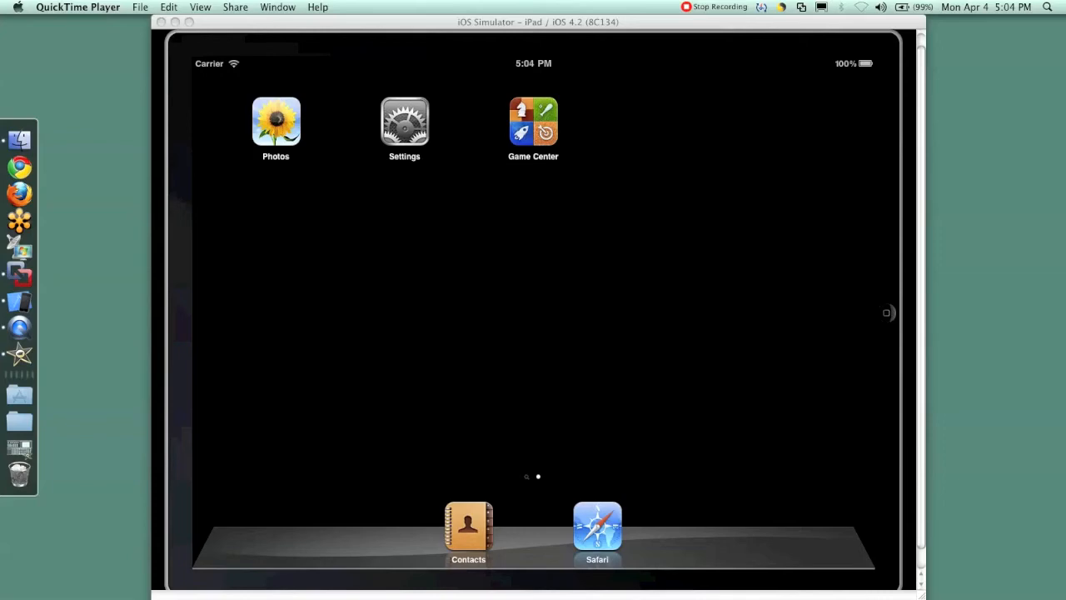
- Launch Safari from the iPad dock to return to the Salesforce home page
left_click(596, 530)
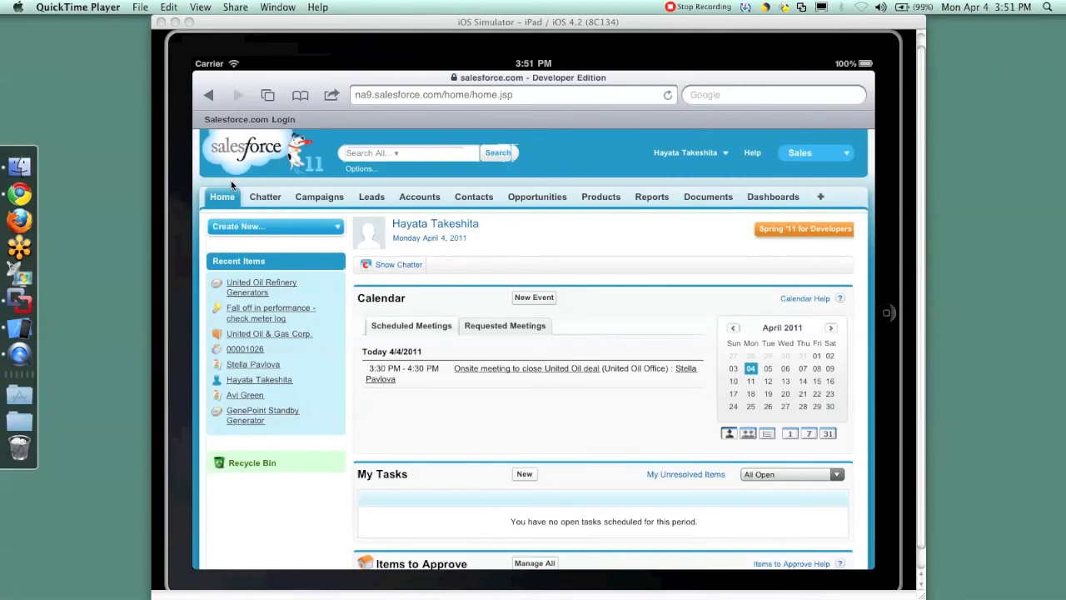
mouse_move(324, 341)
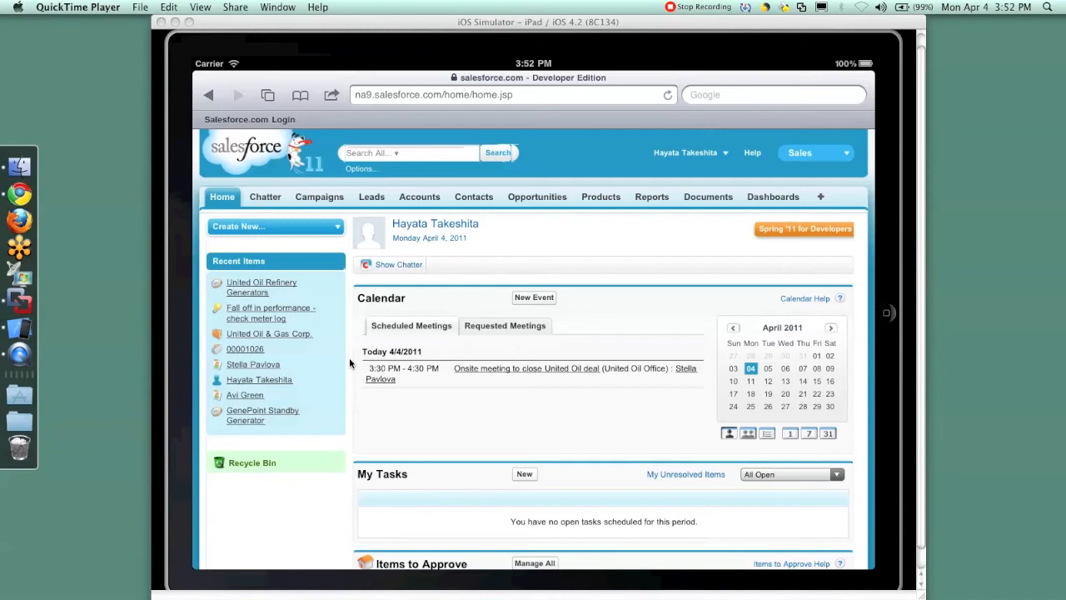
mouse_move(300, 373)
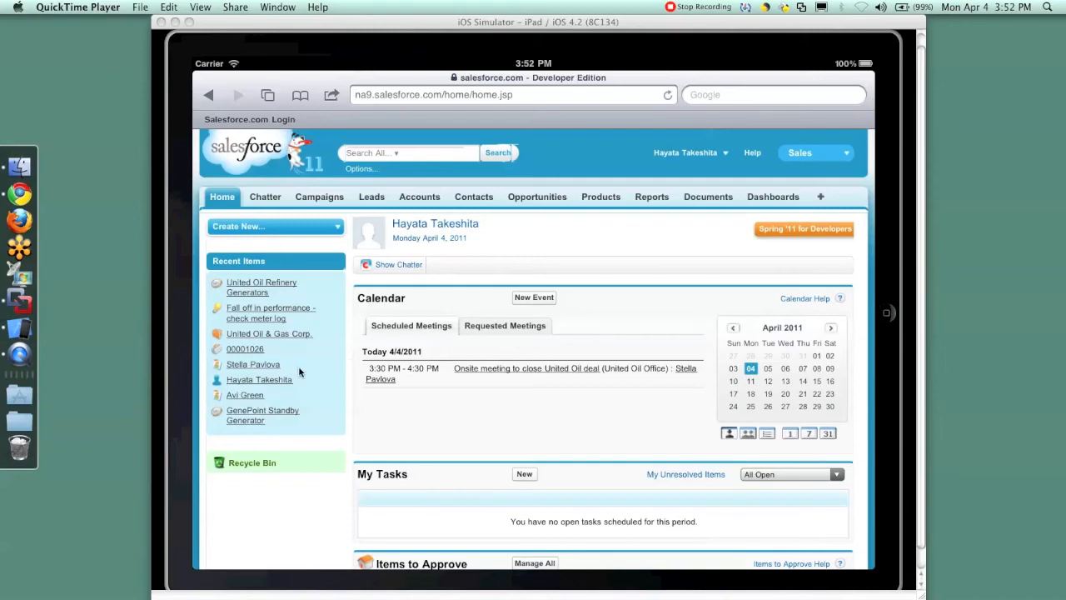
mouse_move(280, 290)
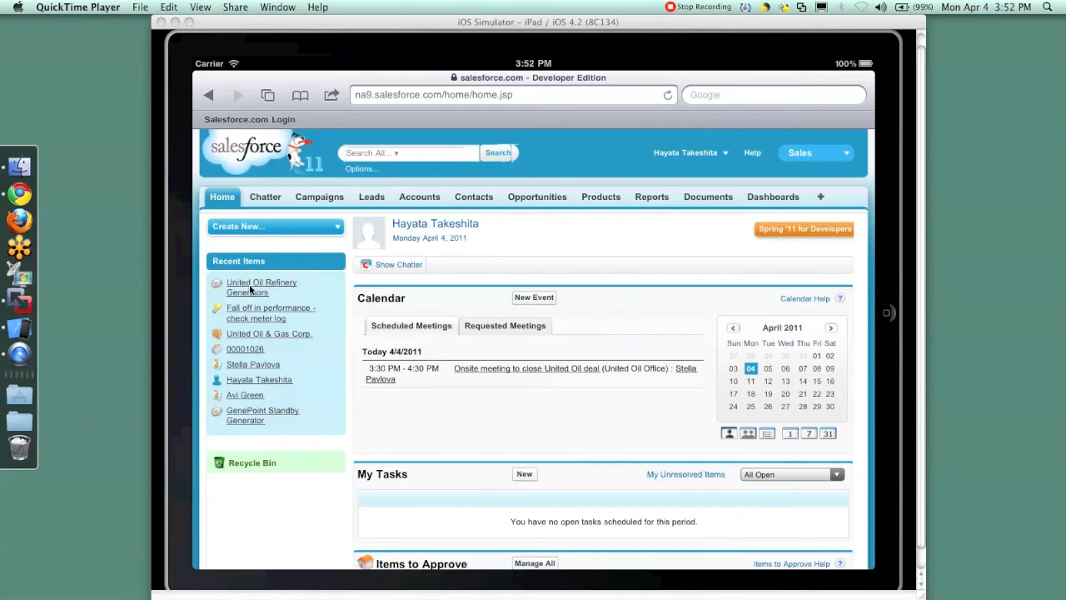
- Set the United Oil Refinery Generators opportunity's Stage to Closed Won and save it
left_click(260, 286)
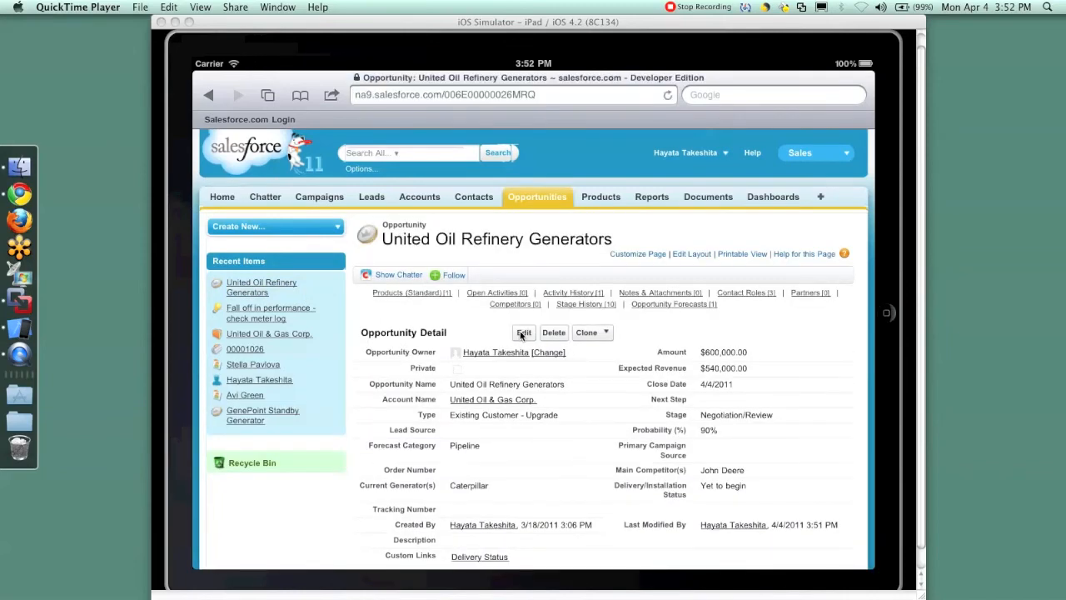
left_click(523, 333)
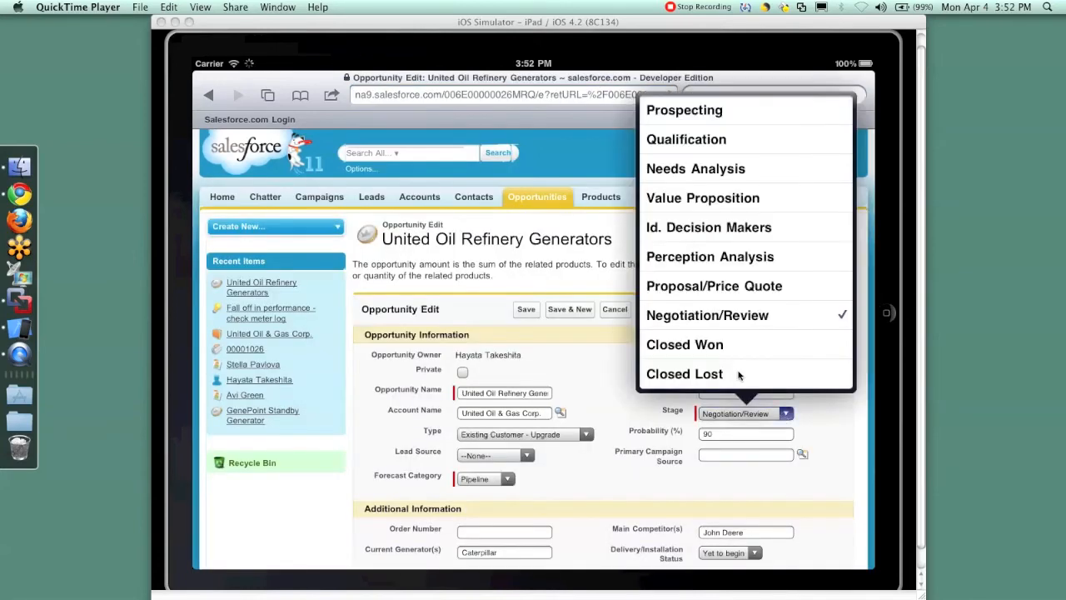
left_click(684, 343)
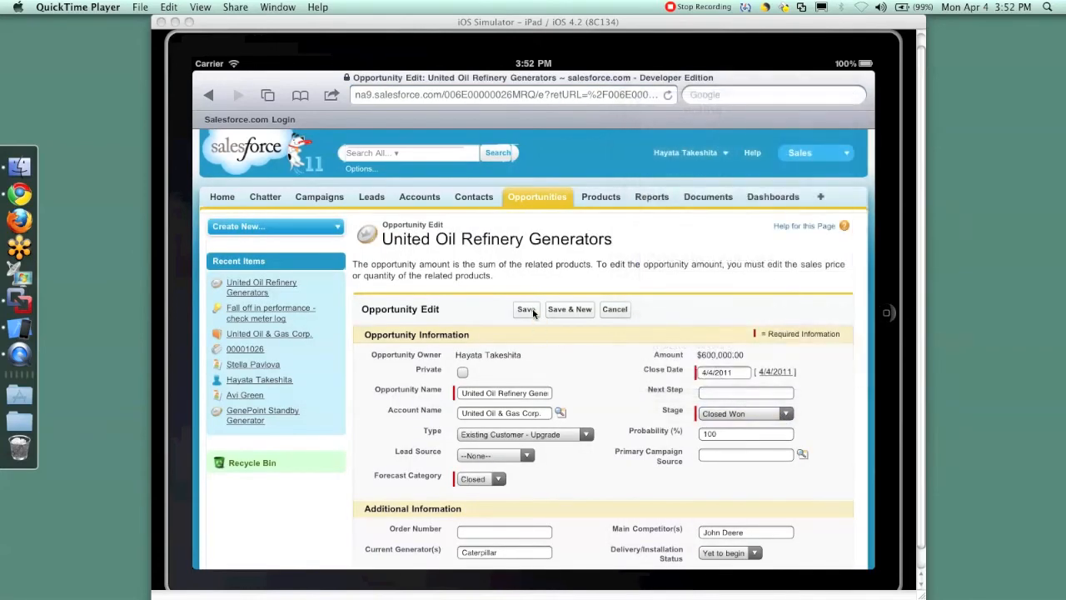
left_click(527, 308)
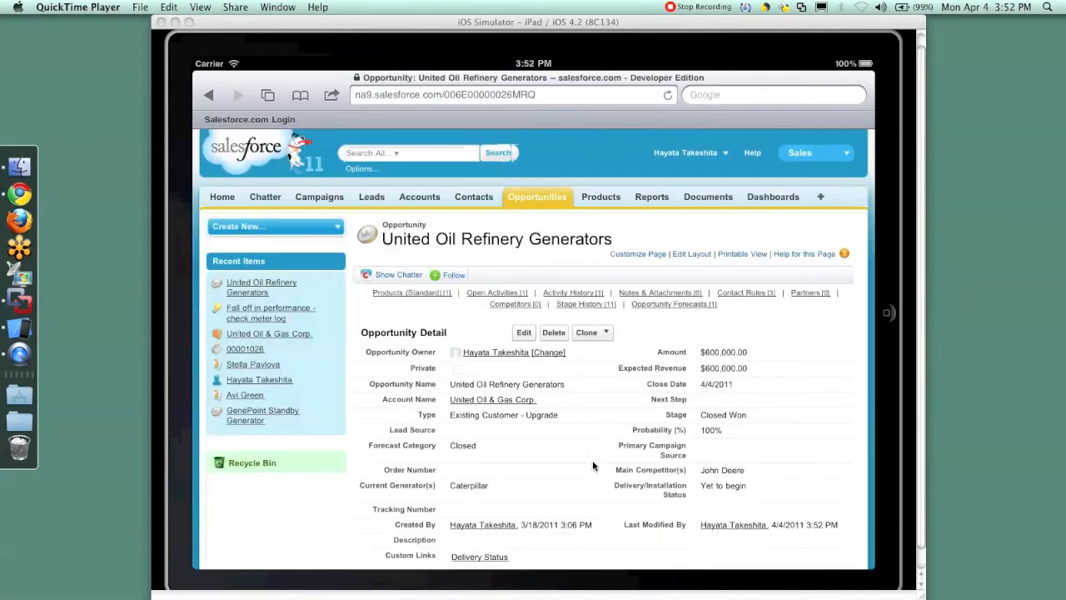
scroll("down", 3)
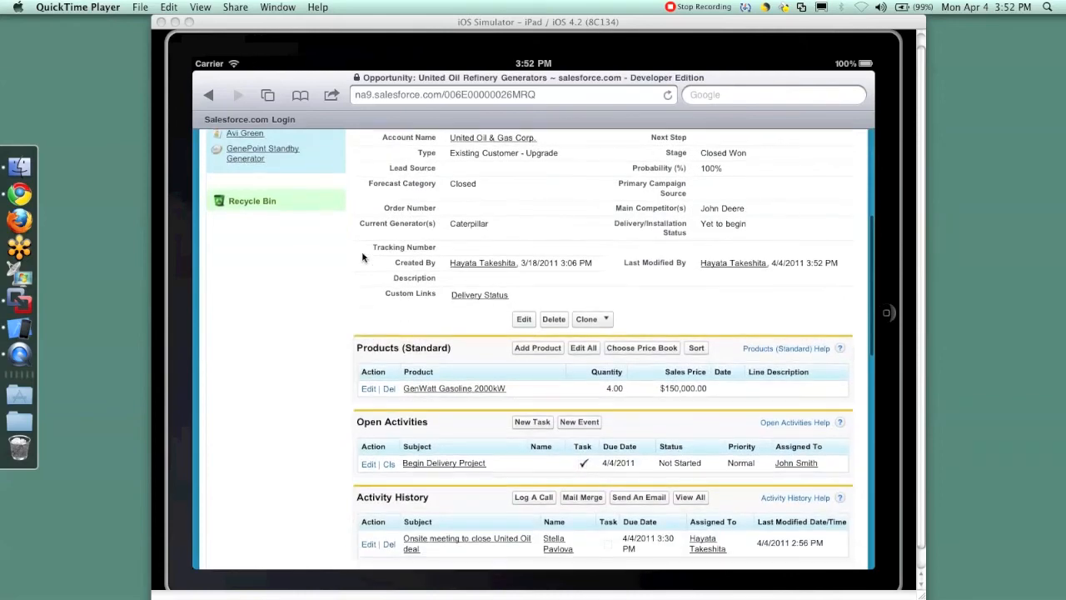
scroll("down", 3)
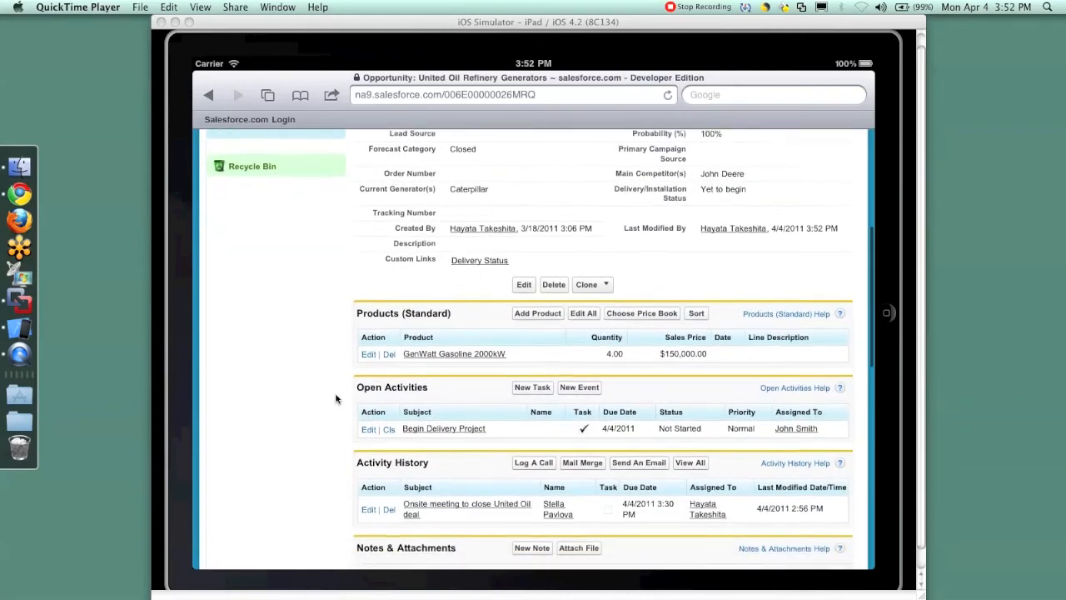
scroll("down", 3)
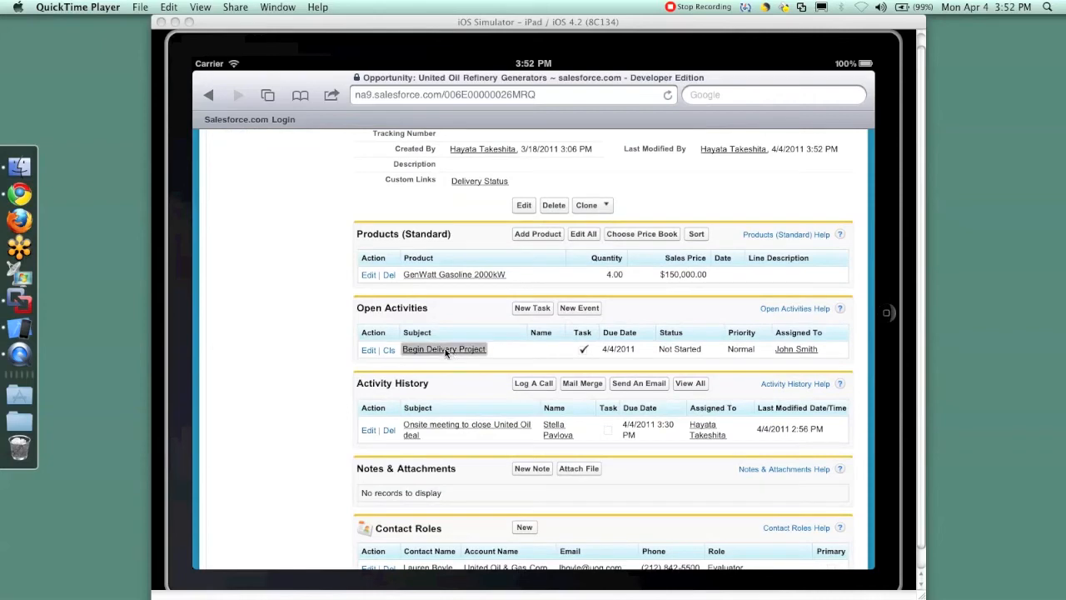
- Open the Begin Delivery Project task from the opportunity's Open Activities list
left_click(443, 350)
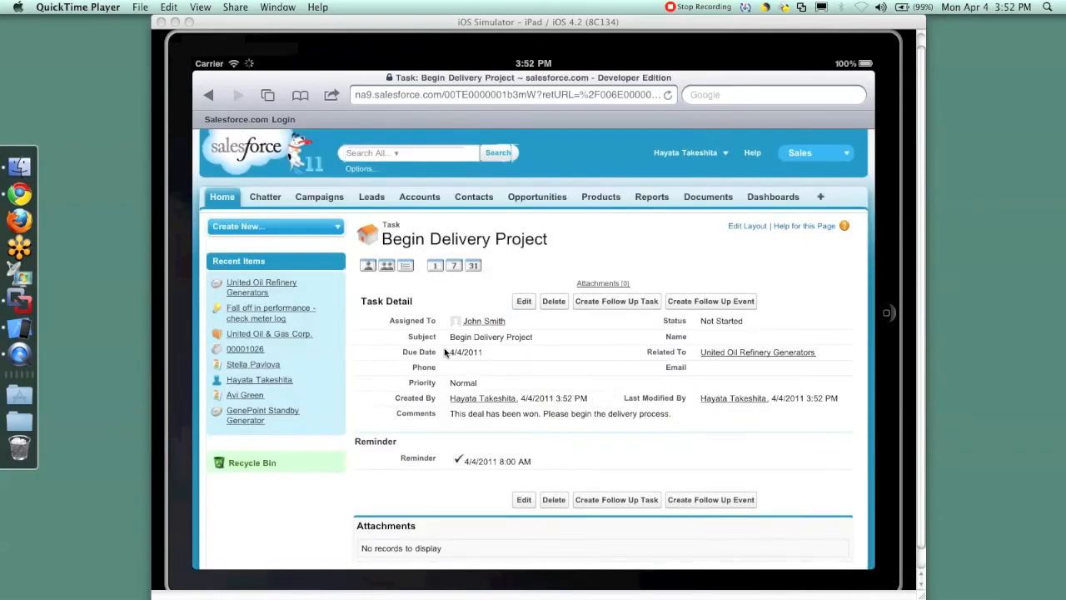
mouse_move(481, 320)
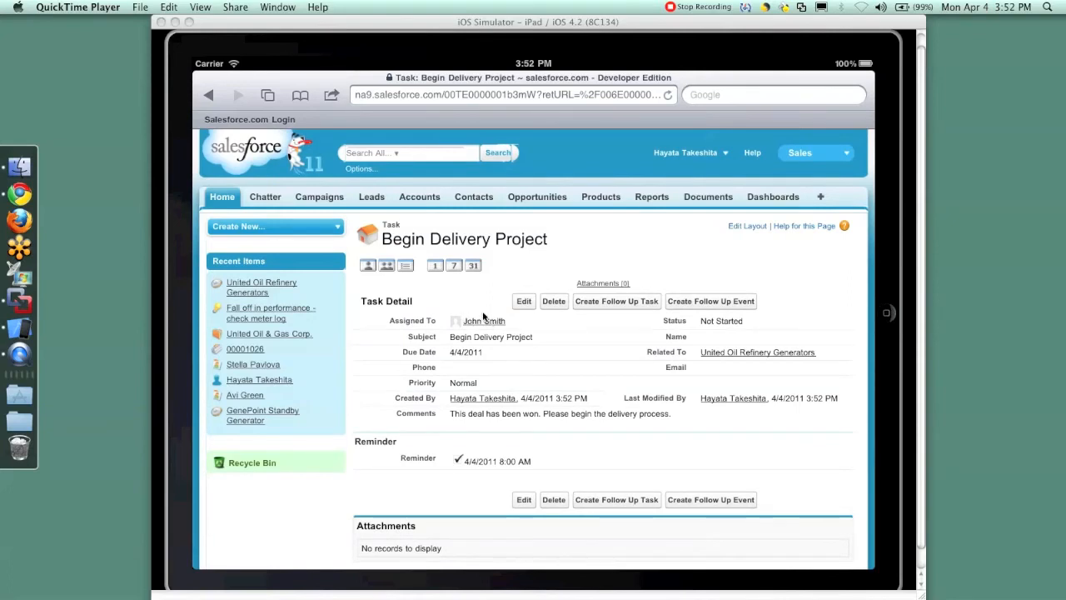
mouse_move(487, 413)
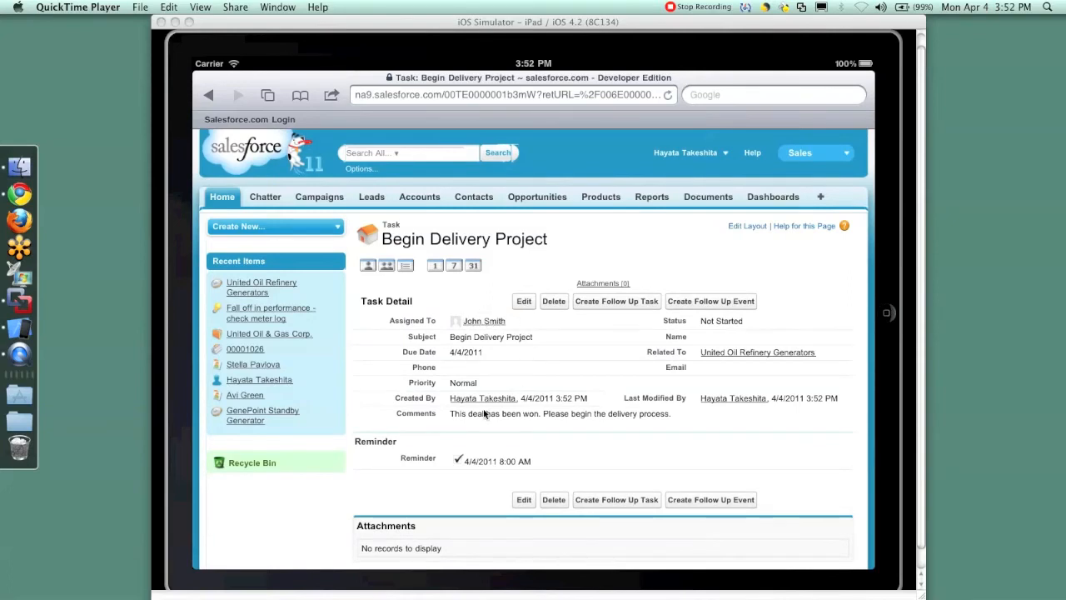
mouse_move(591, 427)
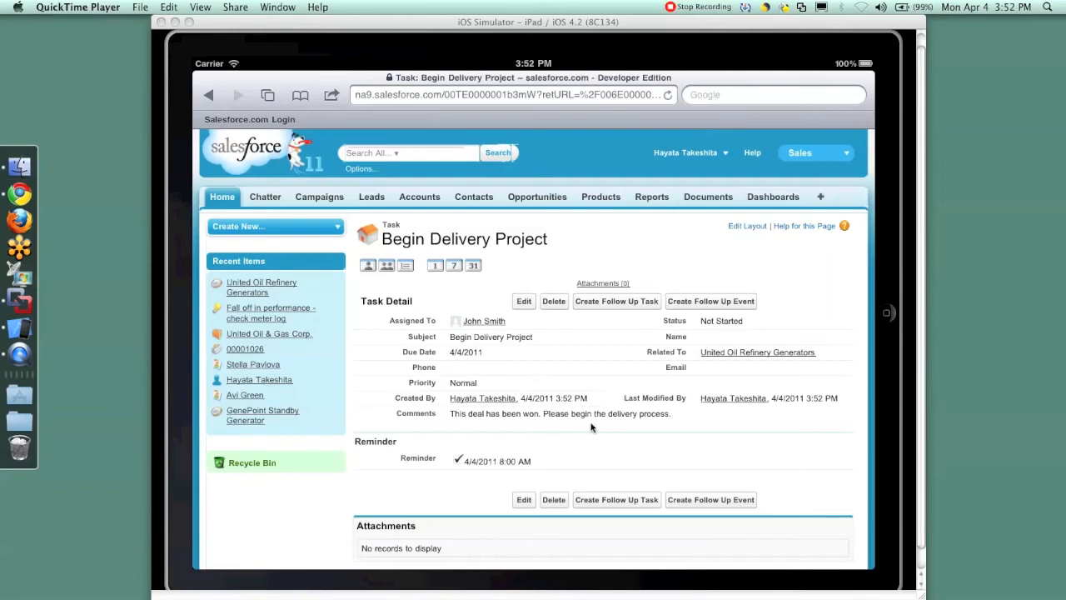
mouse_move(684, 426)
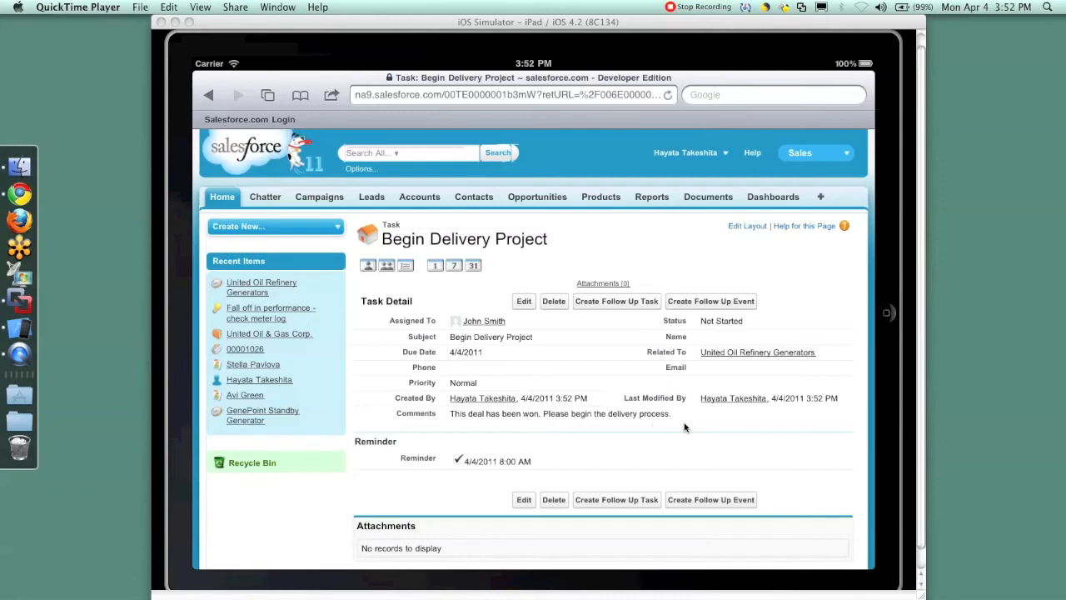
mouse_move(758, 353)
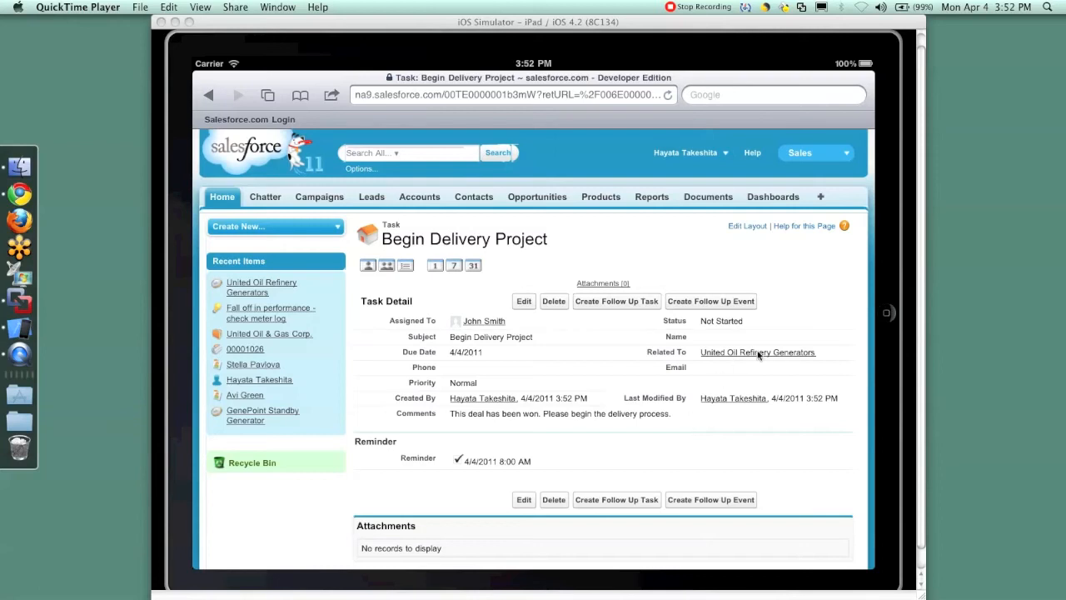
mouse_move(583, 406)
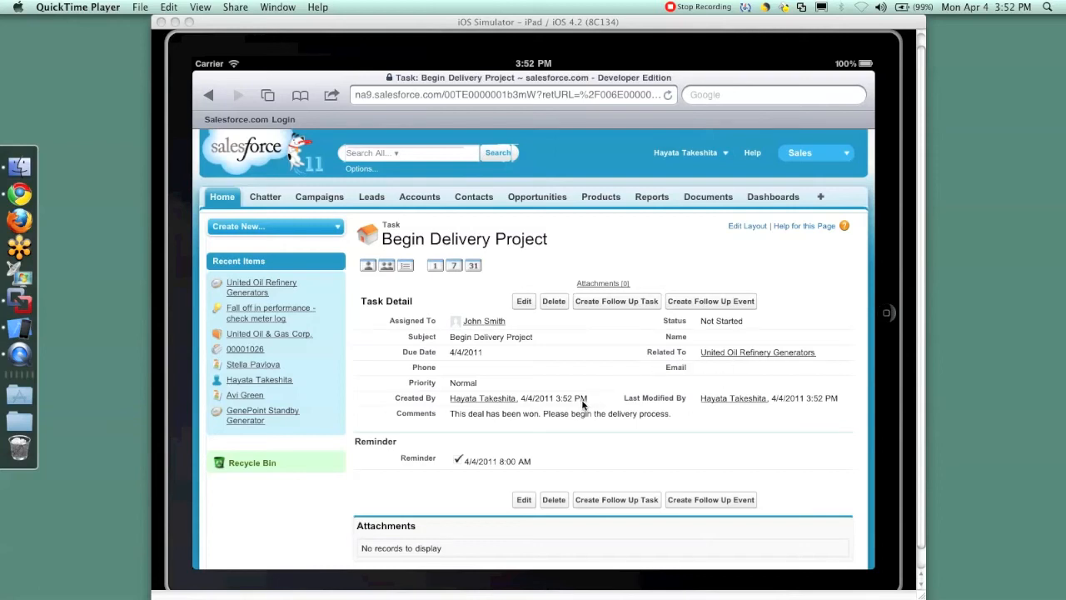
mouse_move(620, 307)
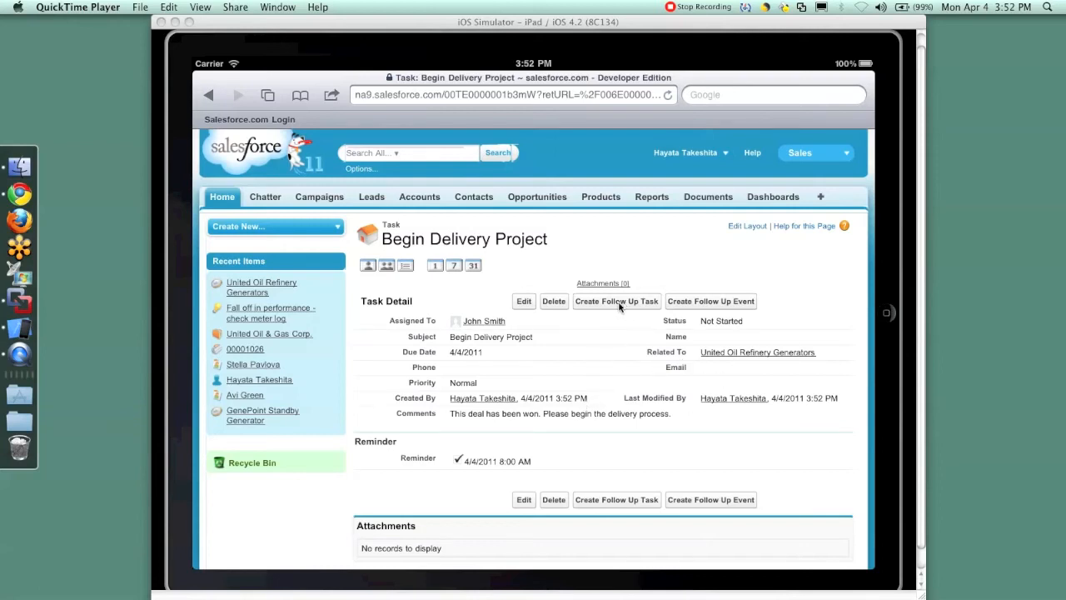
- Start a follow-up task and enter the subject 'Send thank you to support person'
left_click(616, 300)
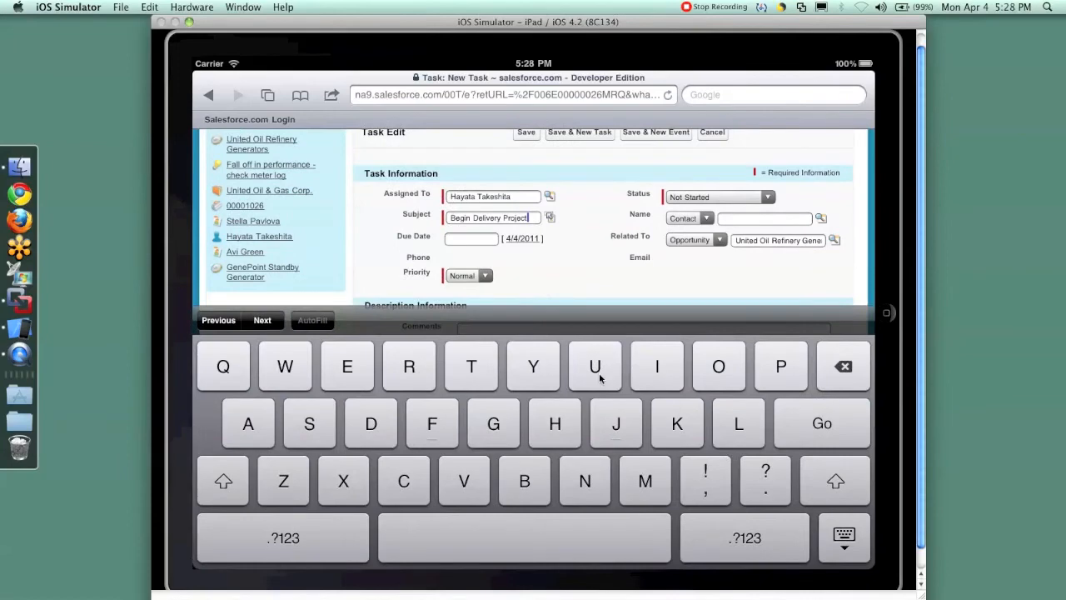
left_click(843, 366)
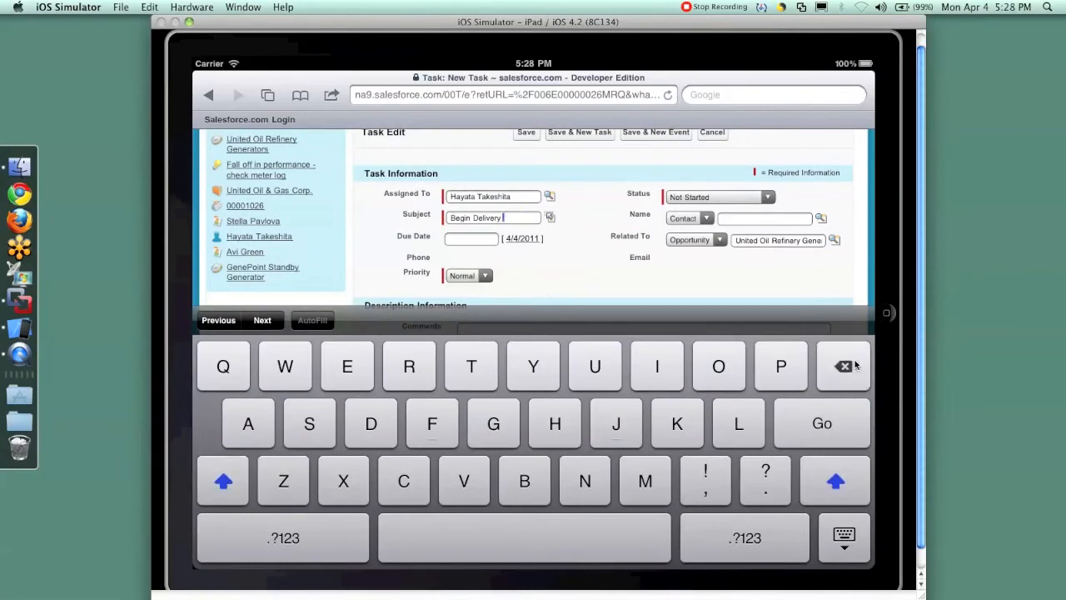
left_click(843, 367)
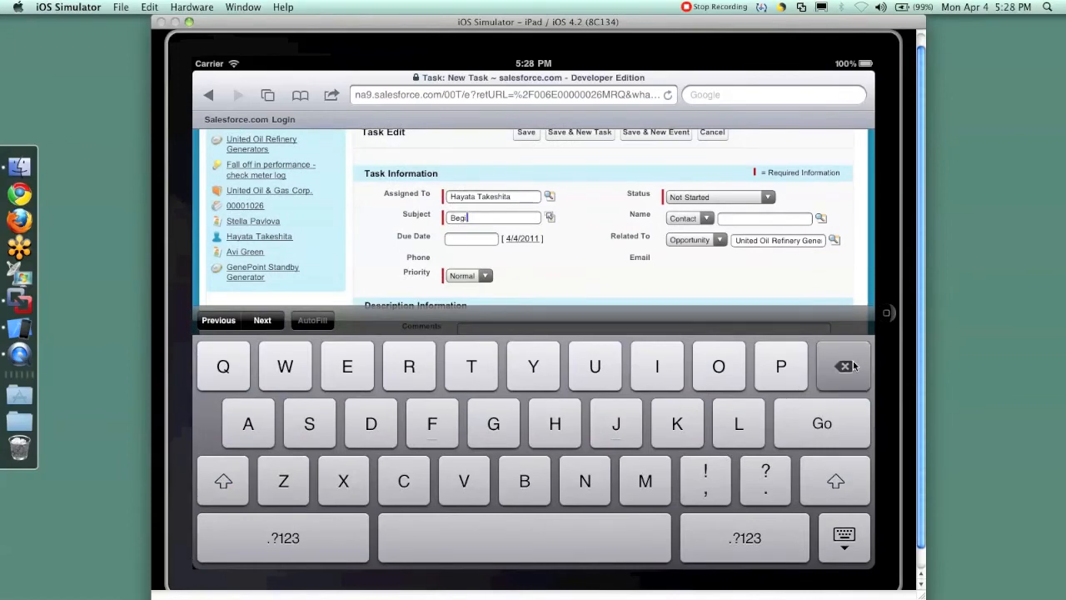
left_click(843, 367)
type("Send t")
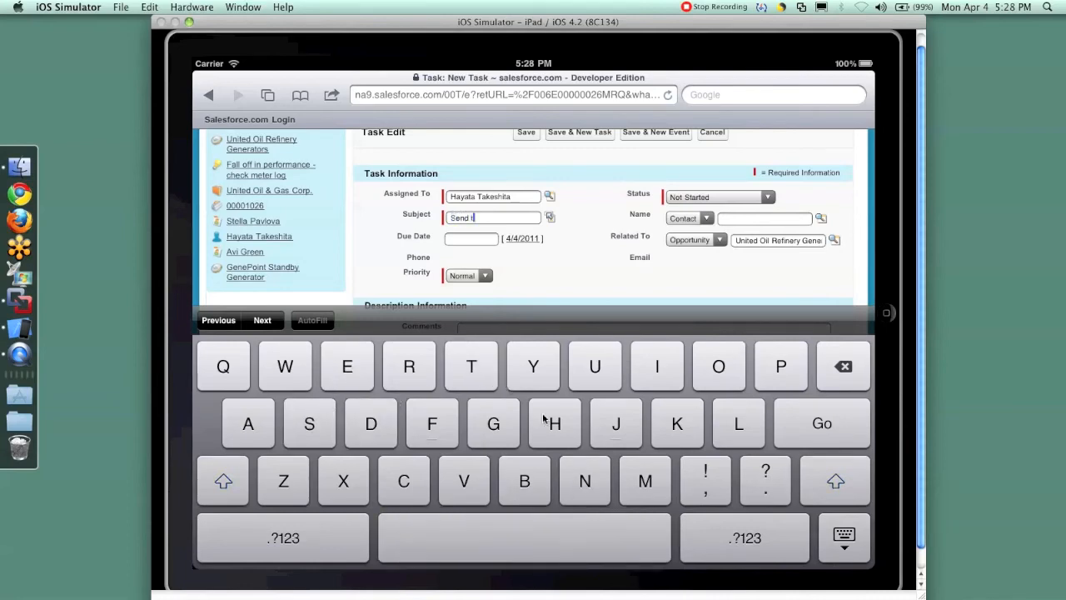
type("han")
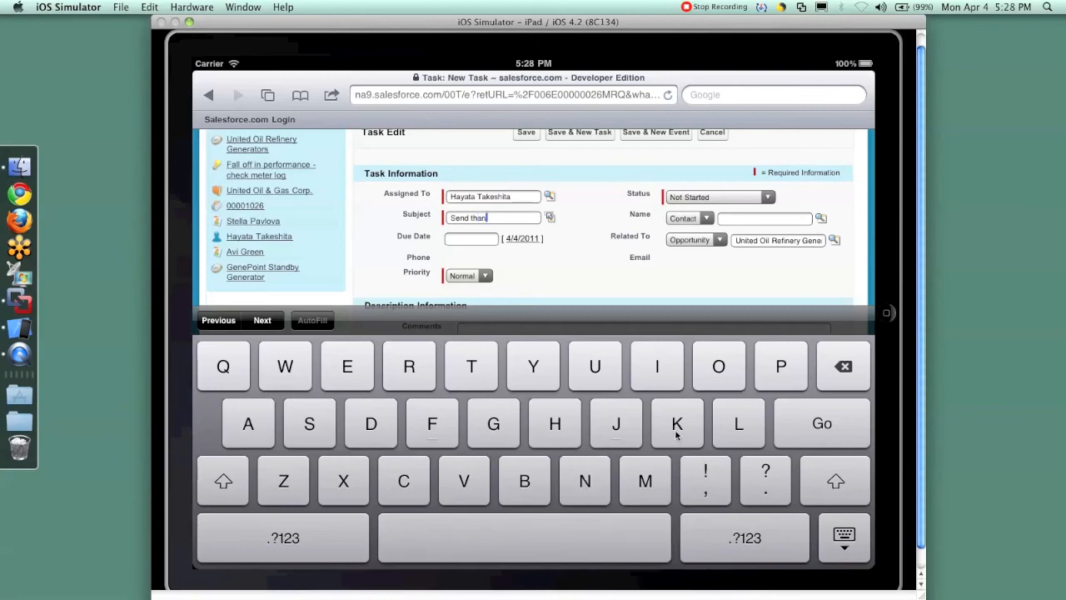
left_click(533, 366)
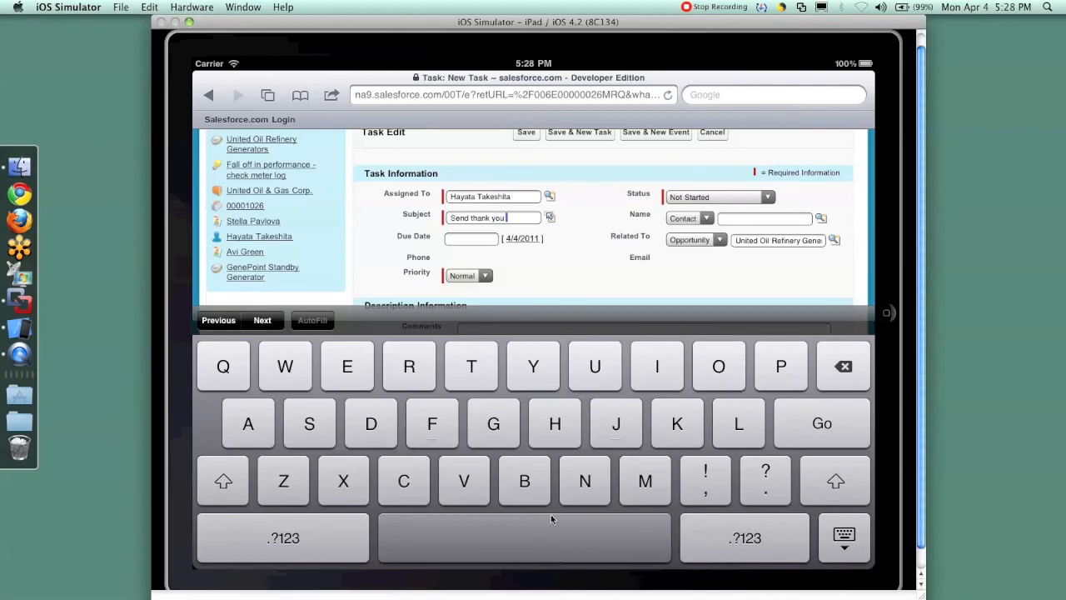
type("to su")
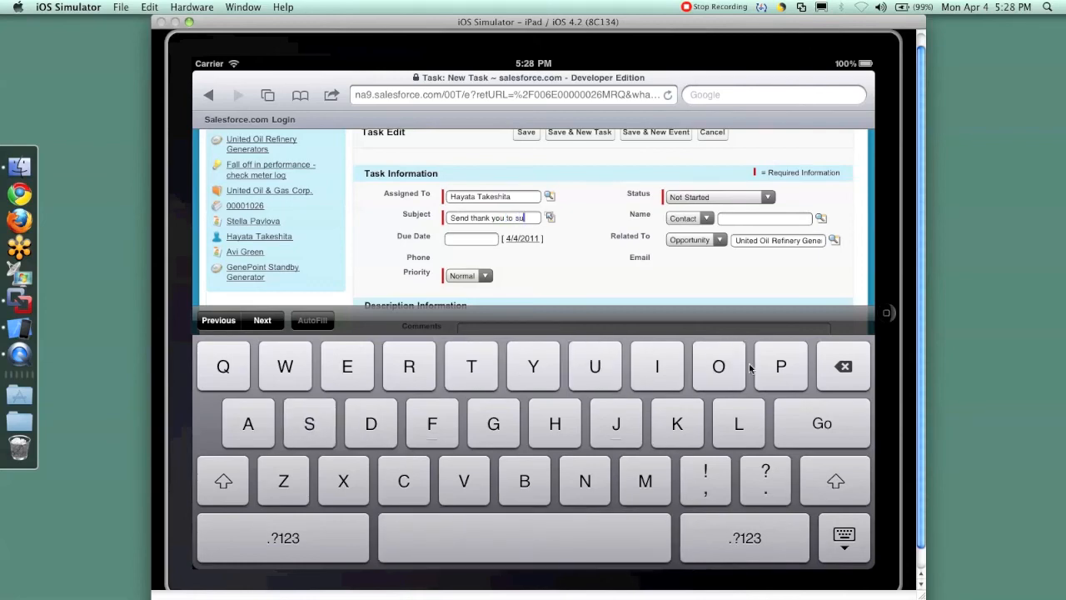
left_click(779, 367)
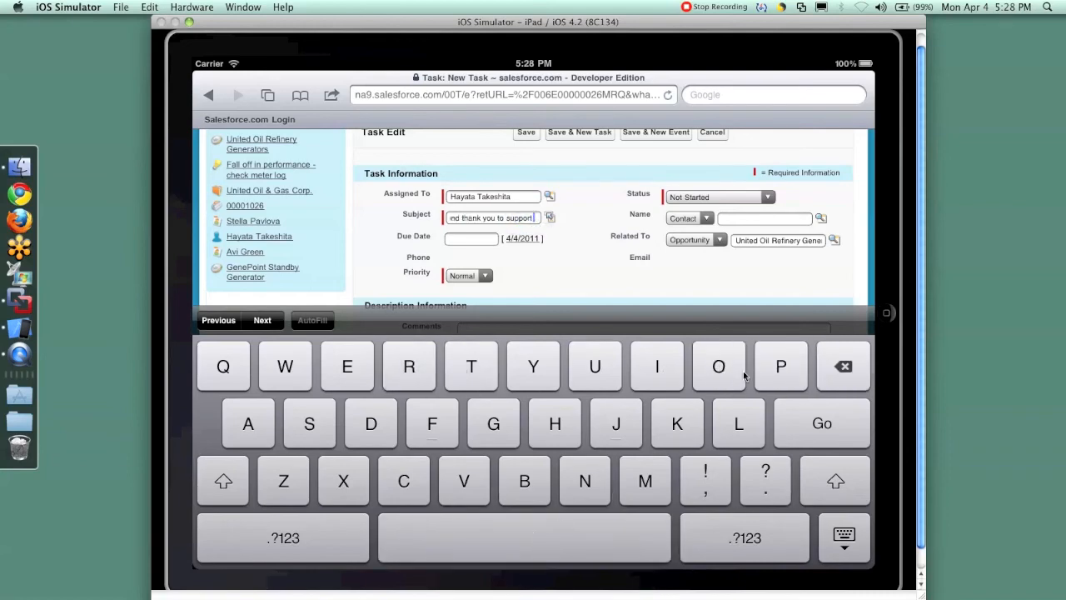
type("pe")
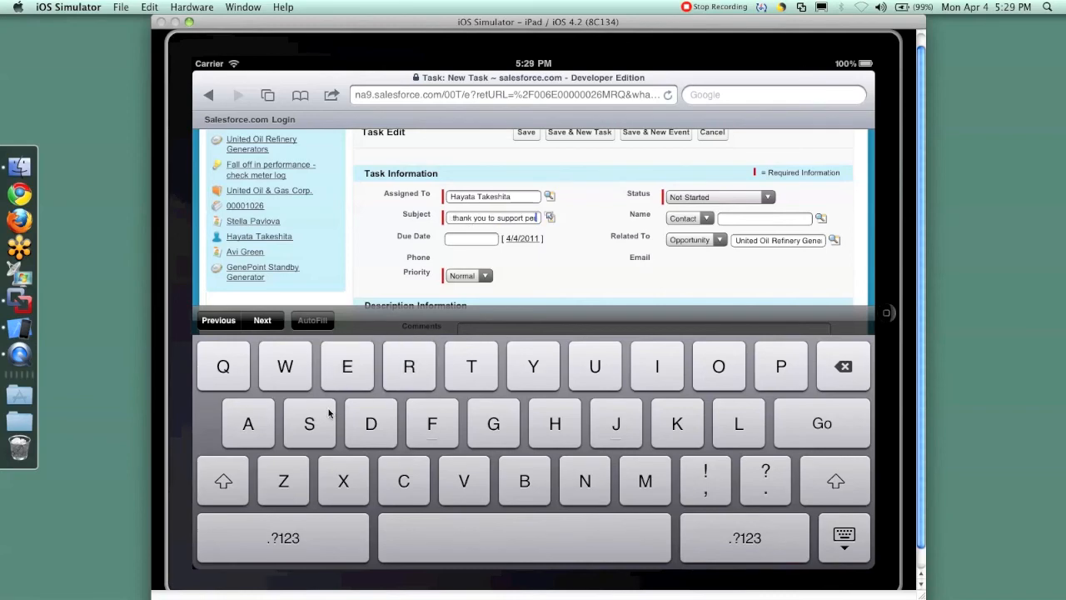
left_click(583, 480)
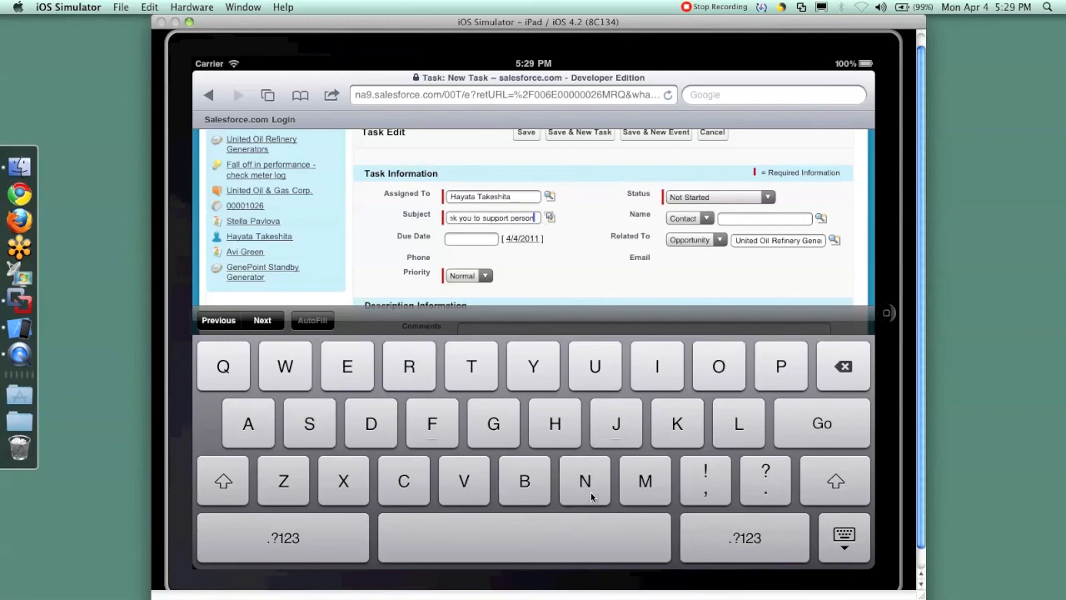
mouse_move(646, 298)
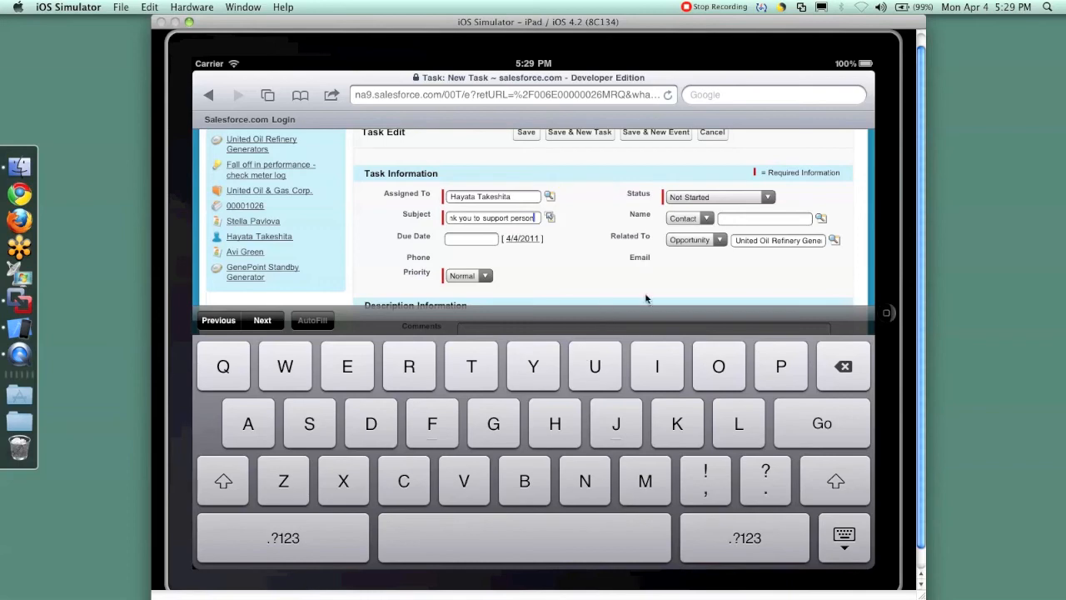
- Enter "thanks for keeping cases up to date." in the task's Comments field
scroll("down", 3)
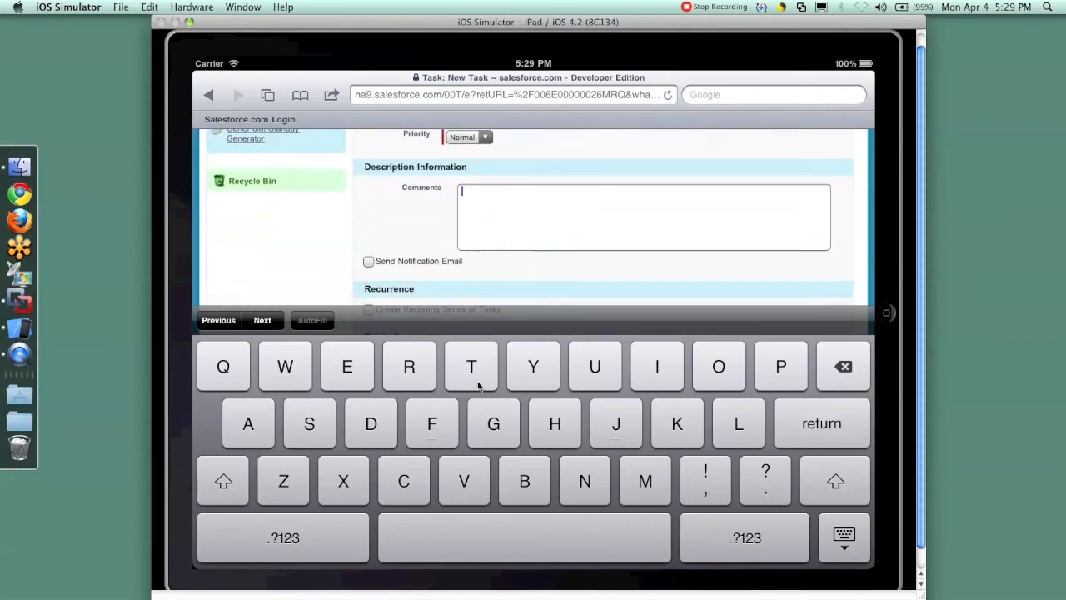
type("tha")
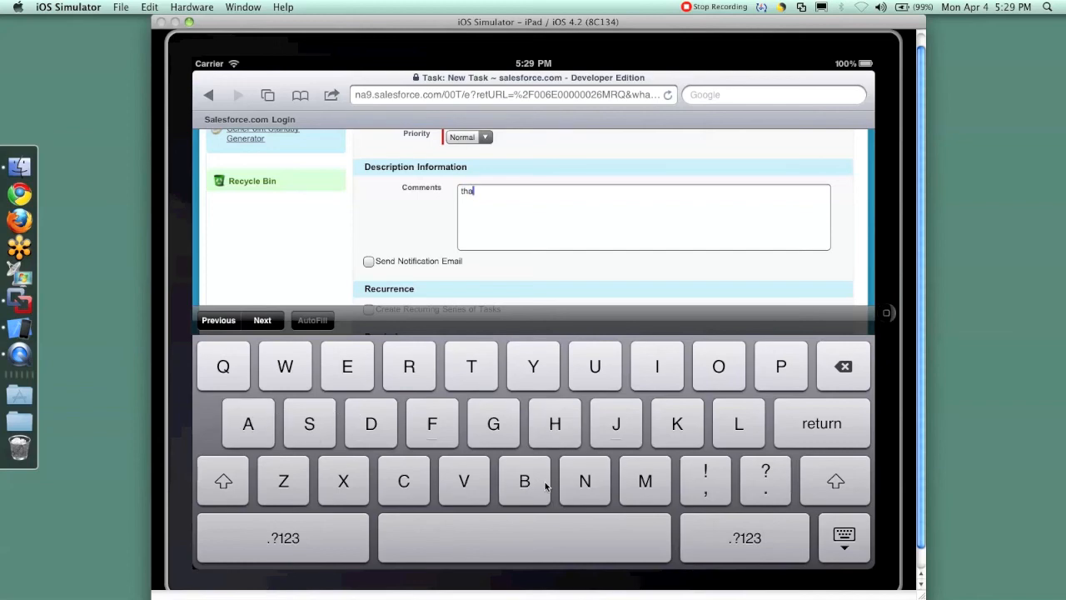
type("nks")
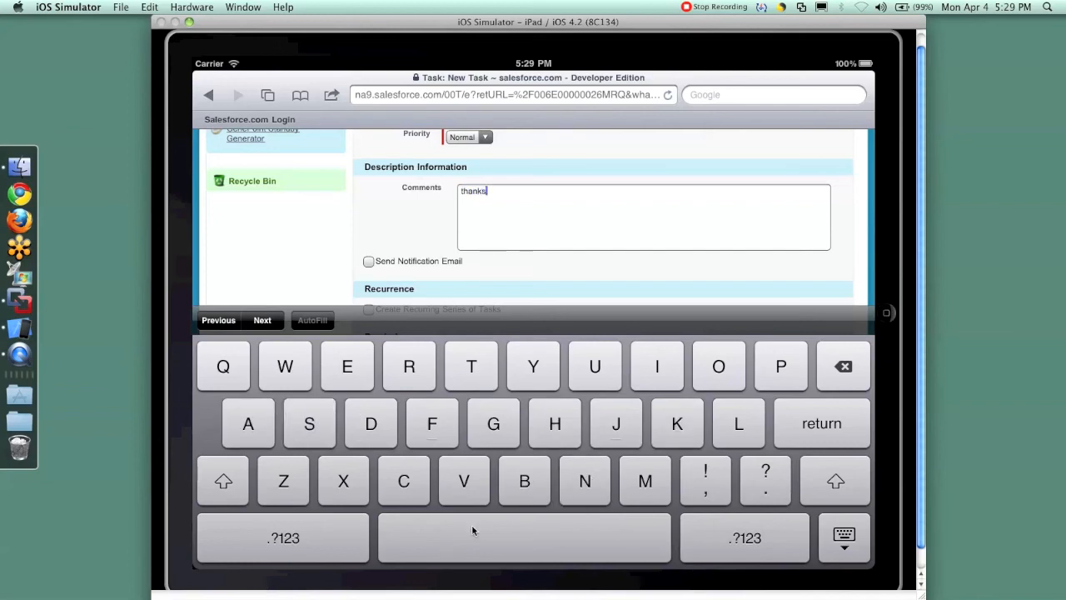
type("fo")
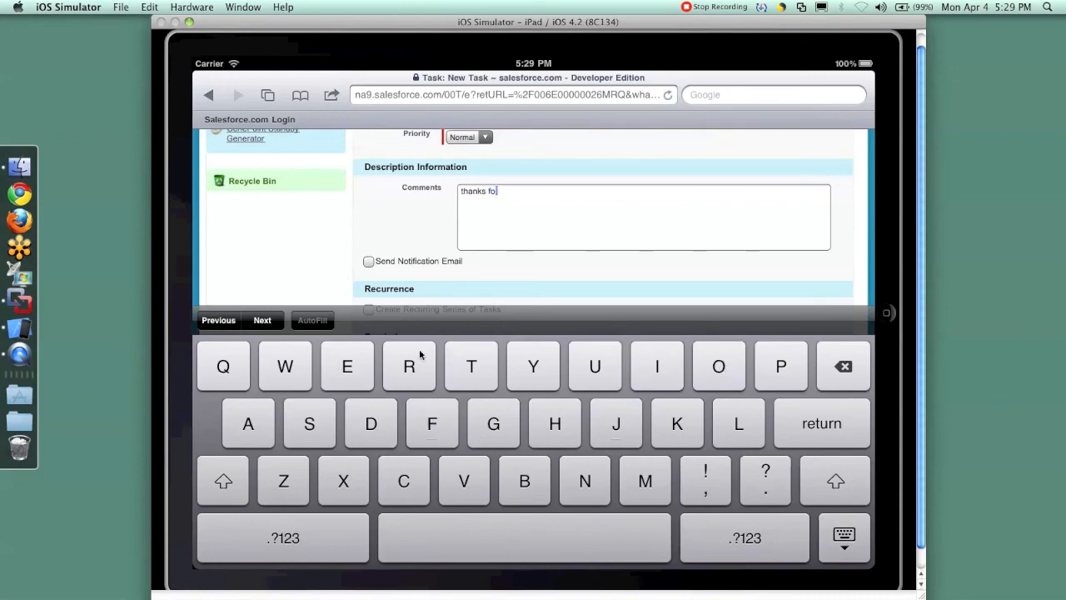
type("r keeping")
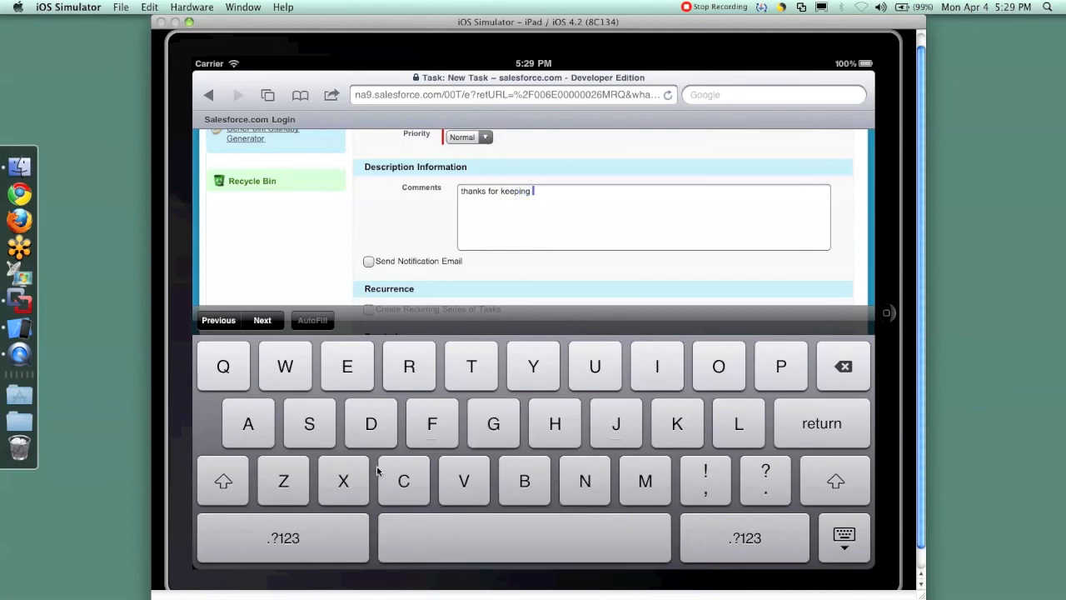
type("cases u")
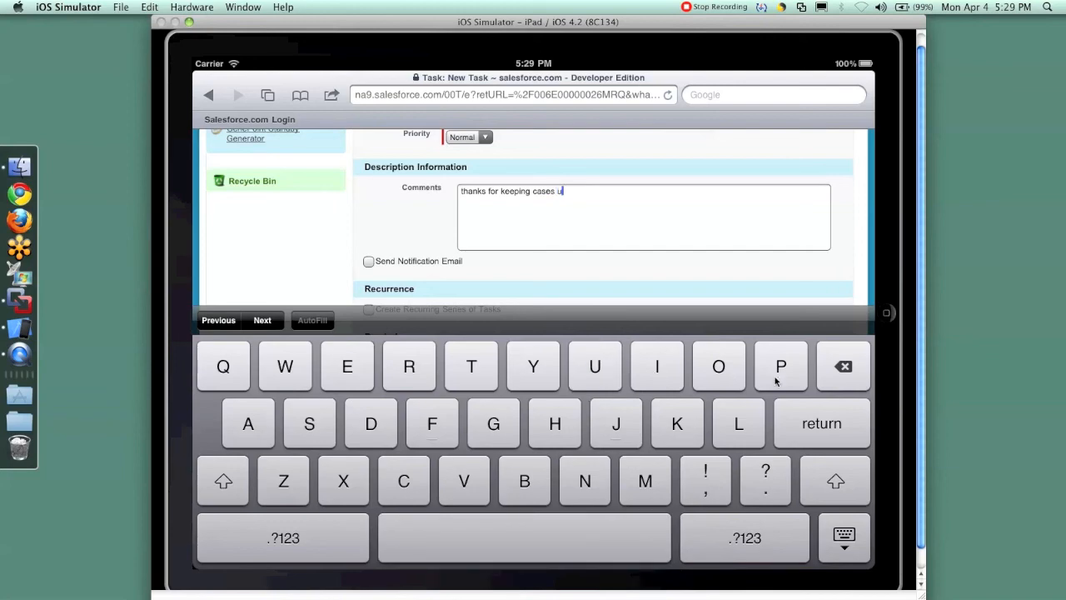
left_click(779, 366)
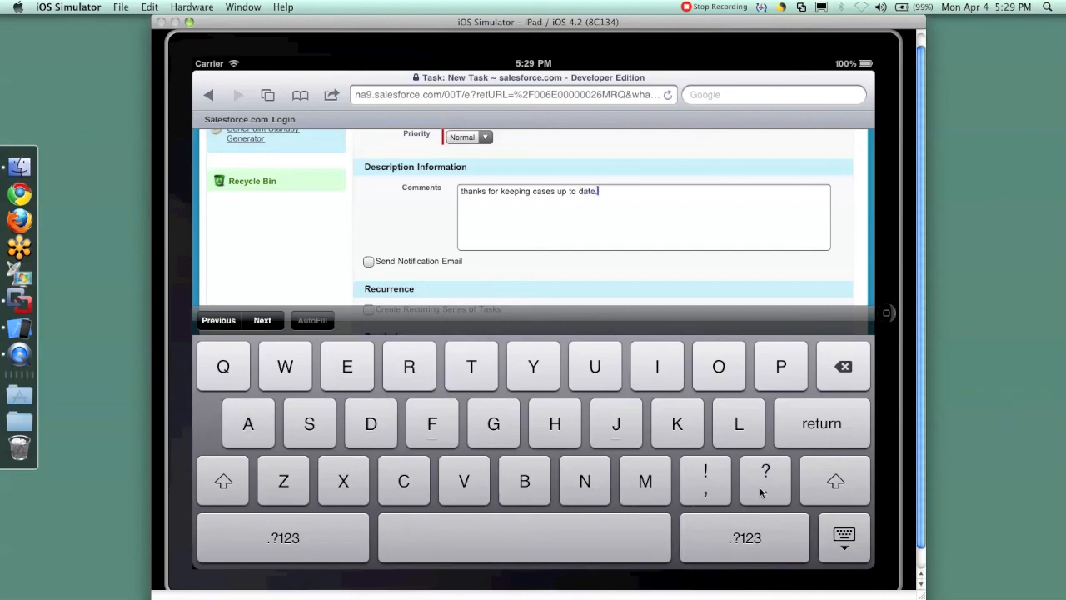
left_click(843, 537)
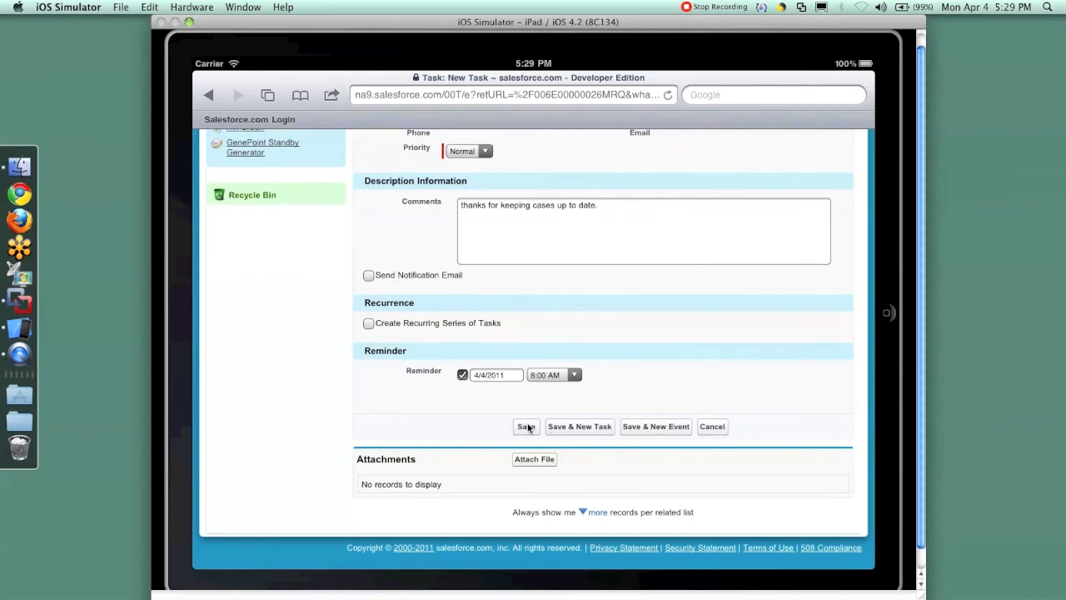
mouse_move(793, 417)
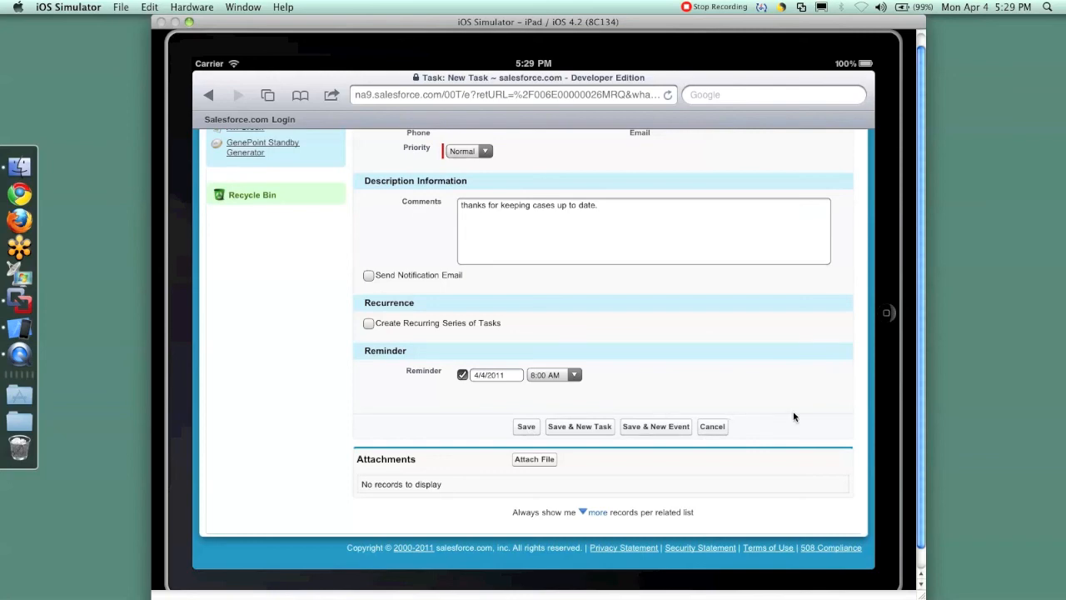
- Set the due date to 4/5/2011 and save the follow-up task
scroll("up", 3)
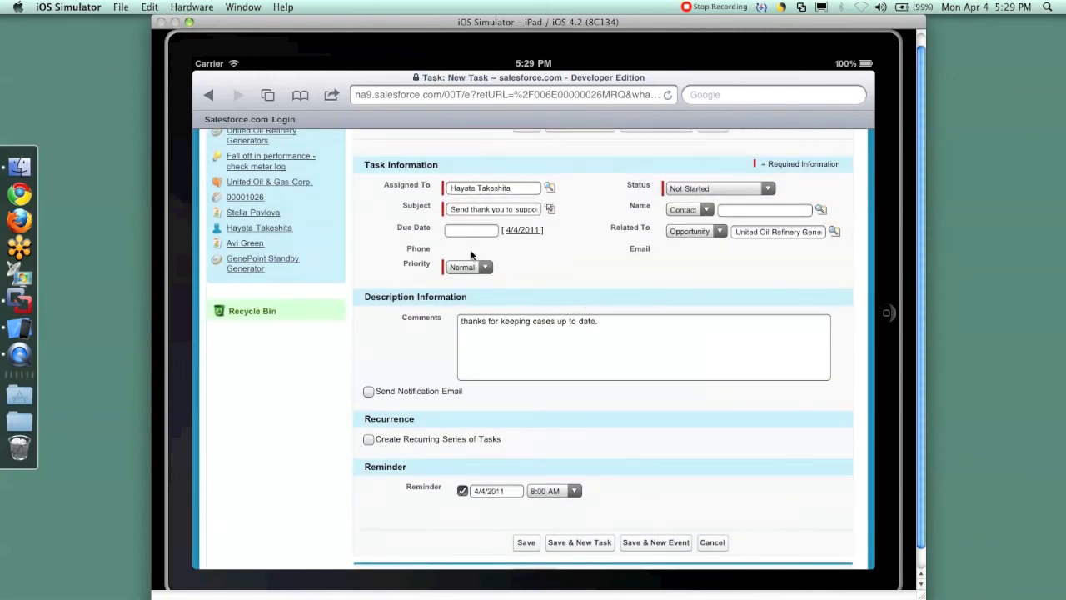
left_click(471, 230)
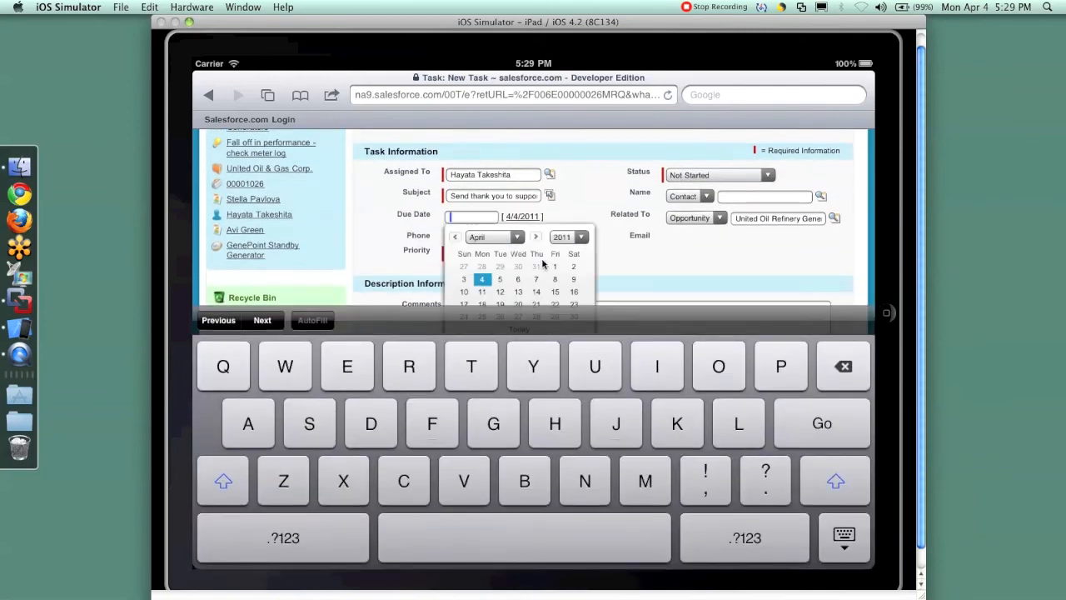
left_click(499, 280)
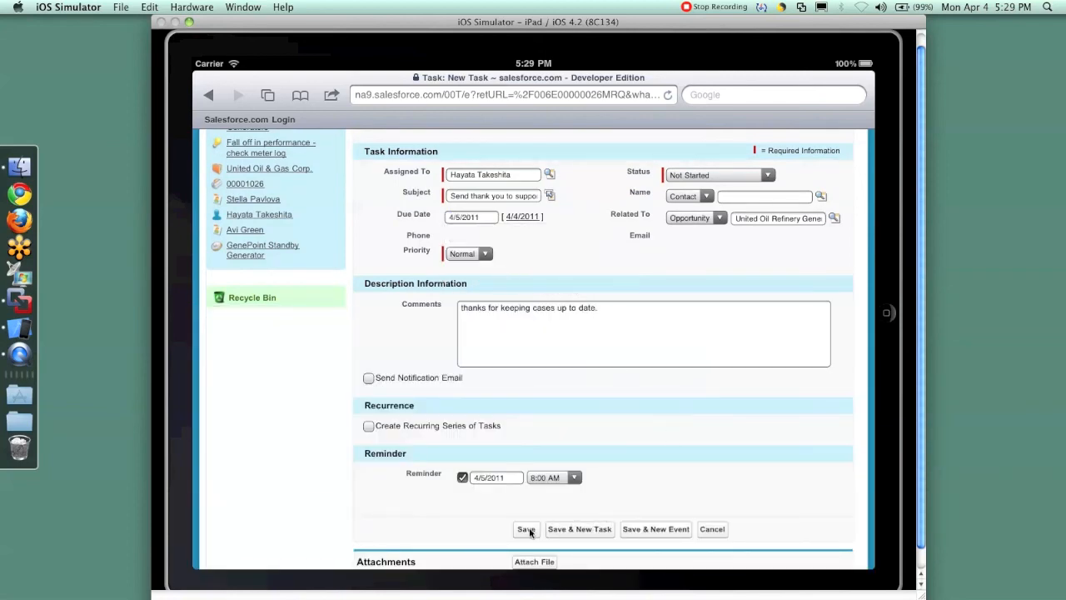
left_click(527, 530)
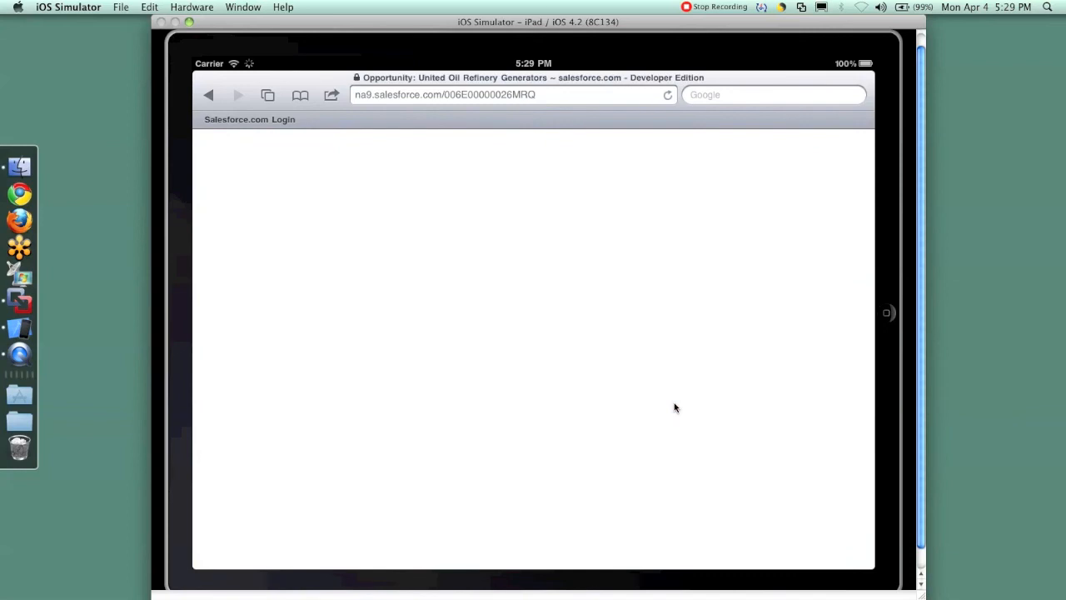